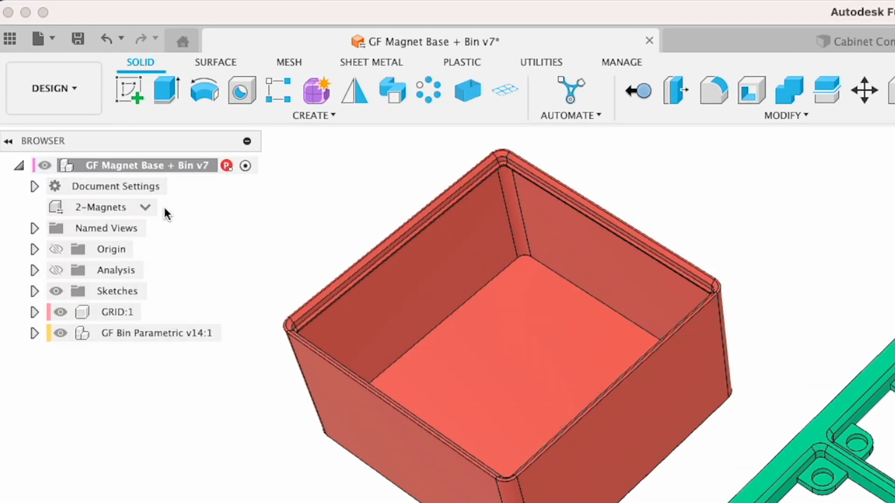
Step: Switch from the GF Magnet Base + Bin v7 document to the Lang_48120-77 vise design
left_click(364, 32)
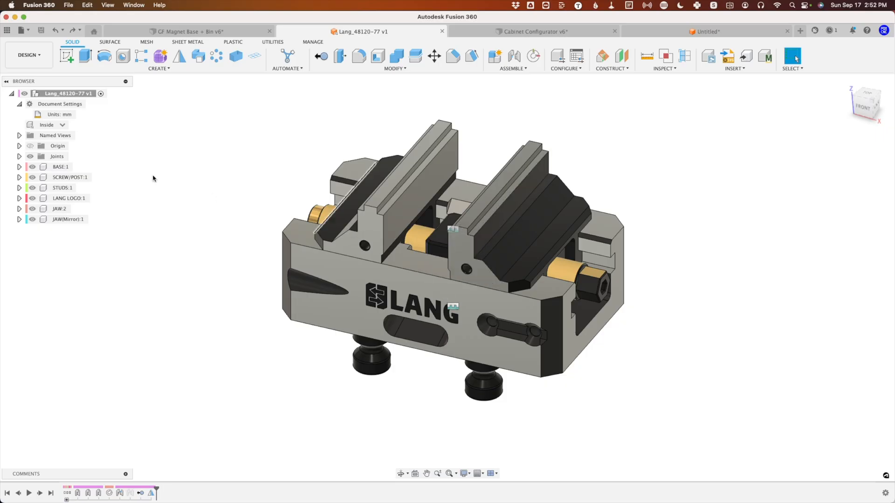
left_click(213, 31)
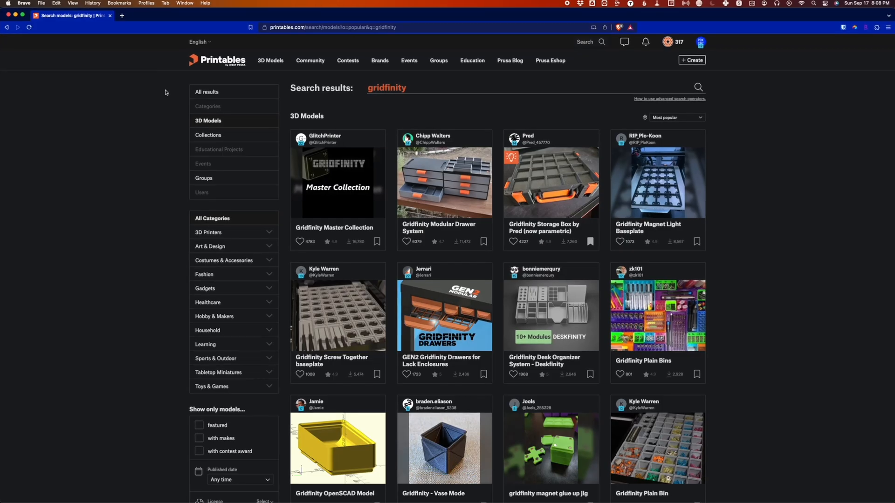
scroll("down", 3)
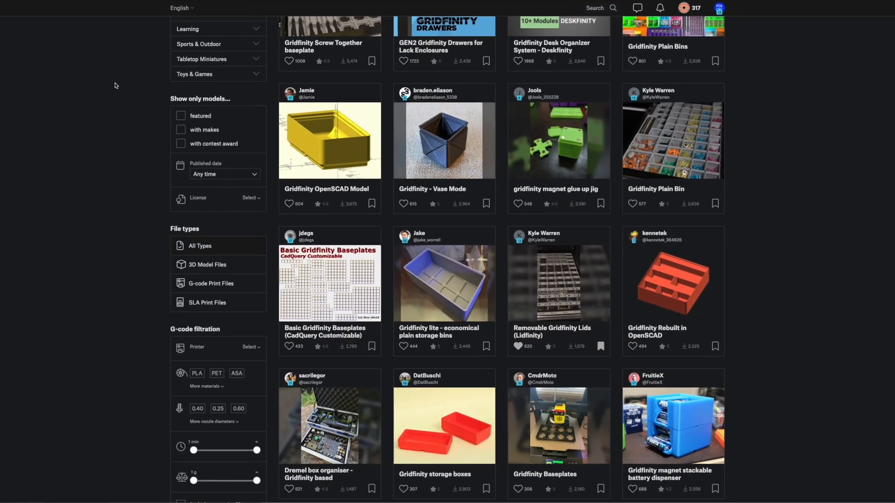
scroll("down", 3)
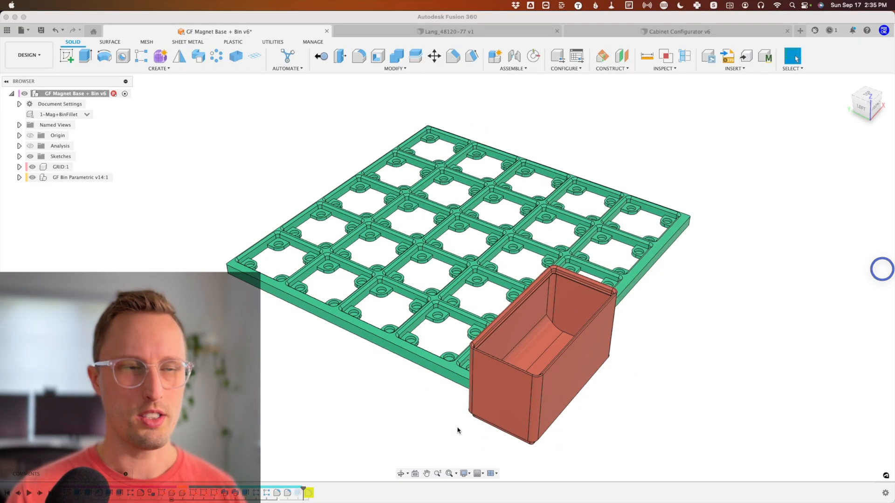
mouse_move(505, 366)
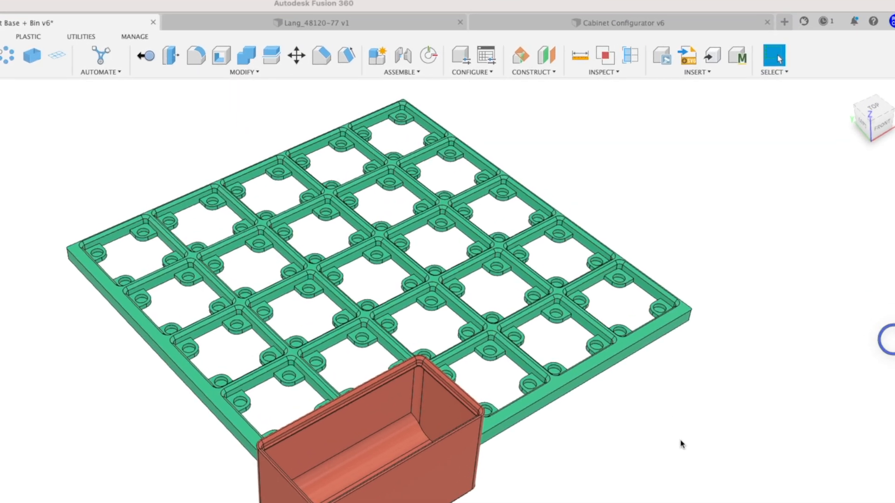
Step: View and close the magnet base's seven-configuration table, then switch to the Untitled design
left_click(471, 60)
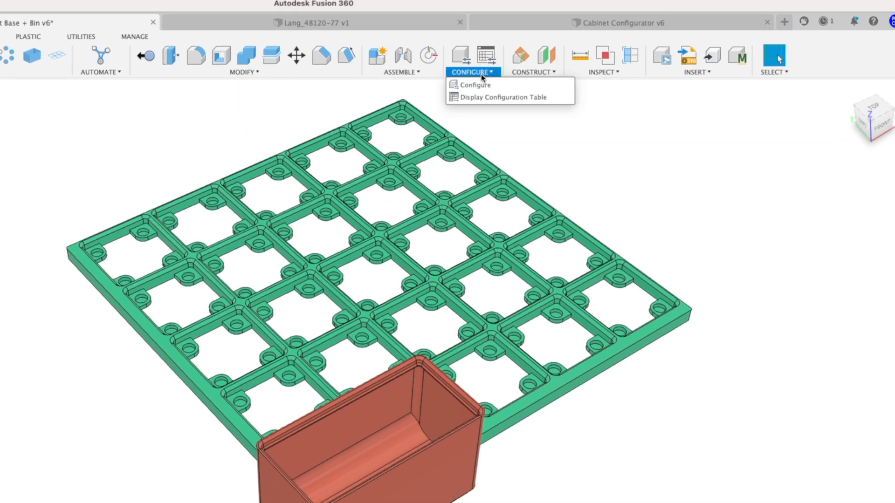
mouse_move(474, 84)
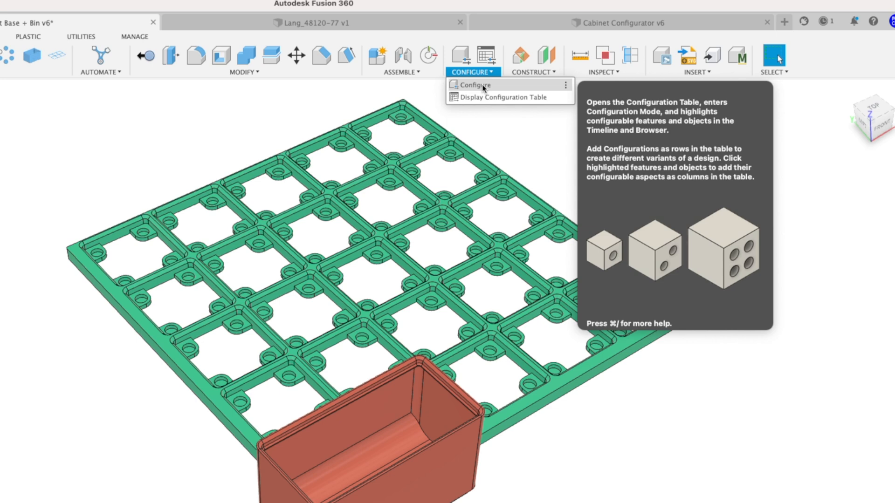
mouse_move(503, 97)
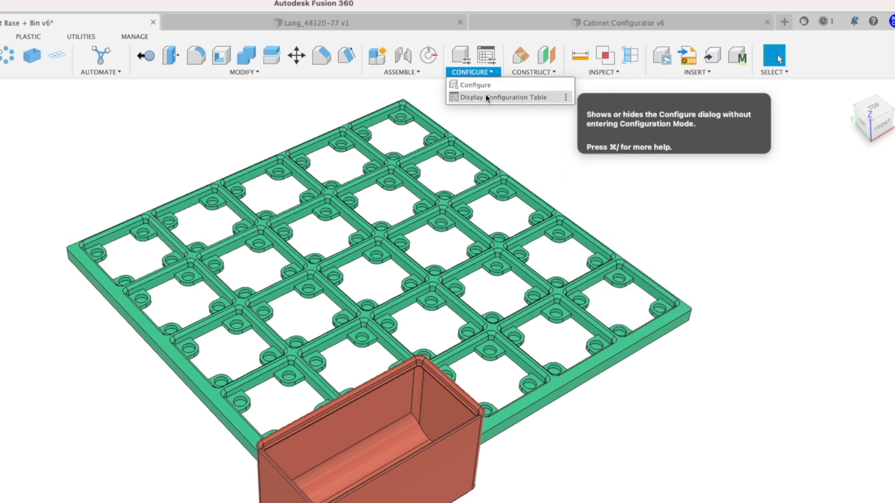
mouse_move(475, 84)
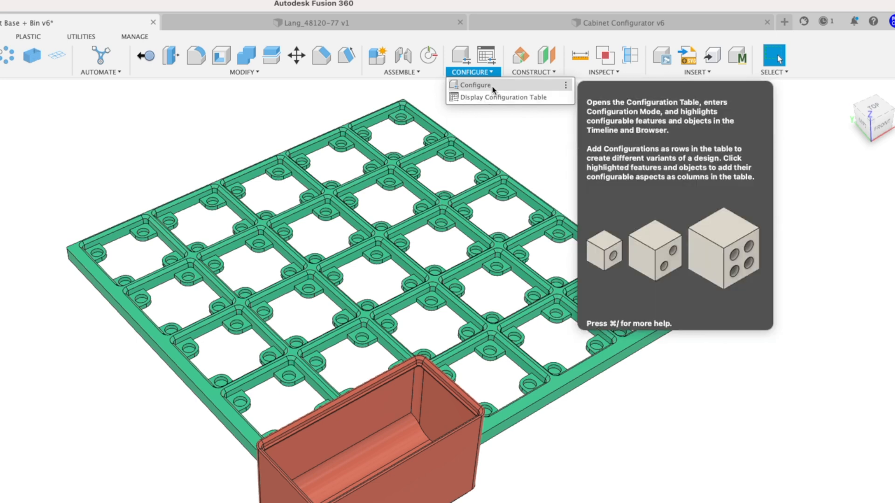
left_click(474, 84)
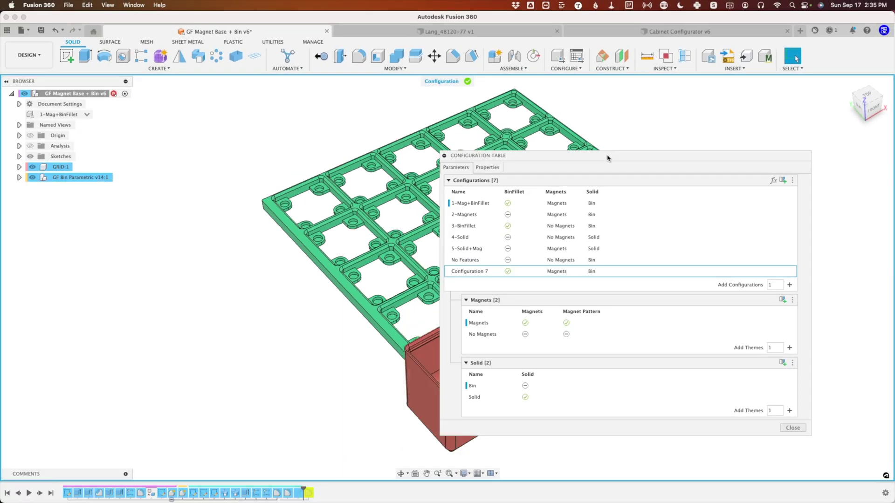
left_click(792, 428)
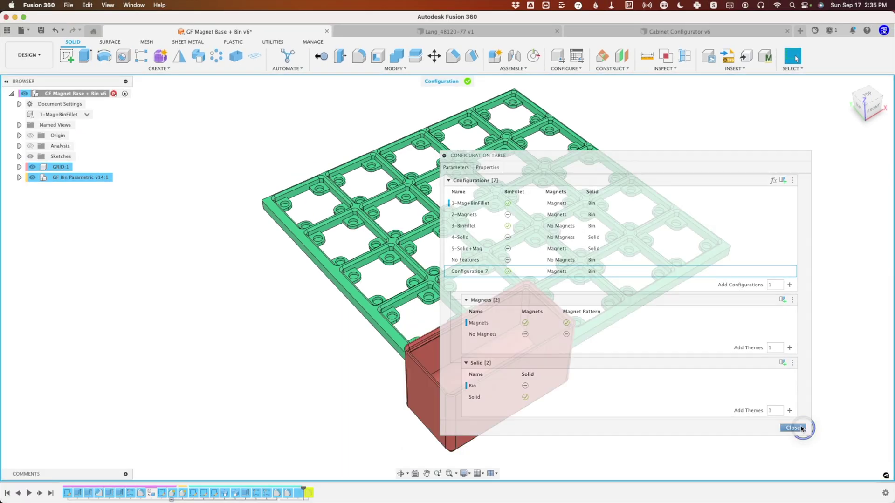
left_click(800, 31)
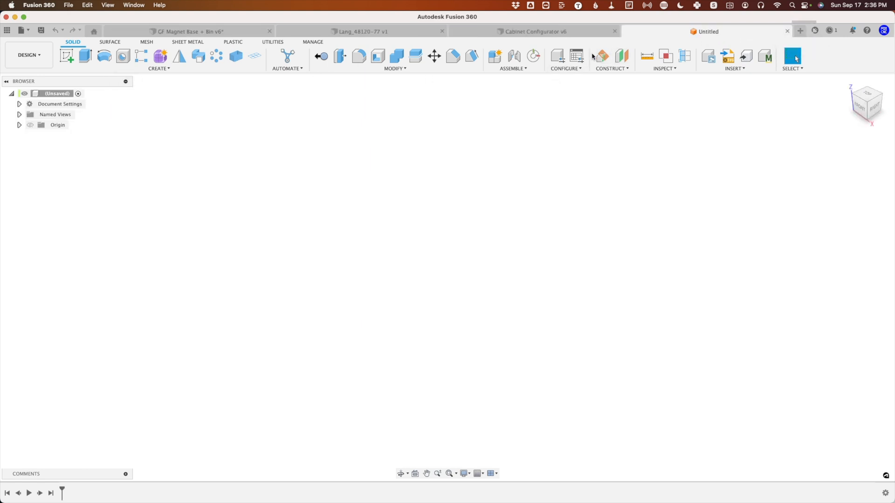
Step: Add rows to the blank design's configuration table until five exist, then close it
left_click(564, 59)
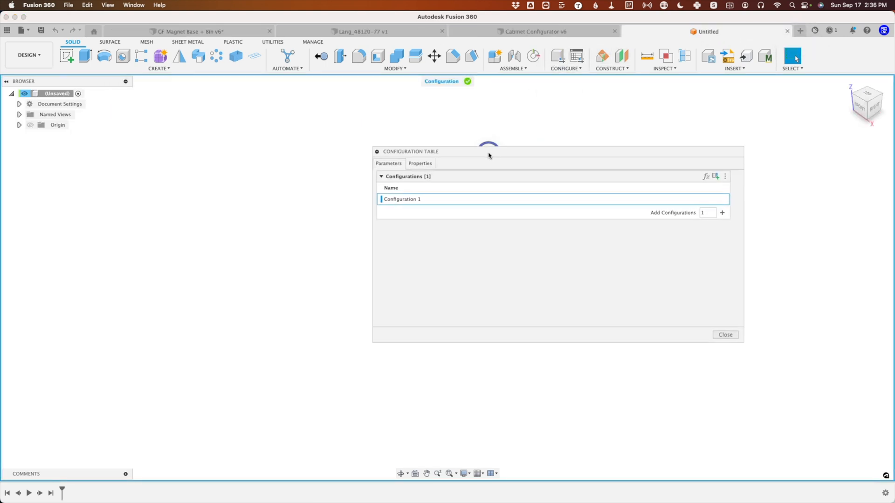
left_click(722, 212)
type("3")
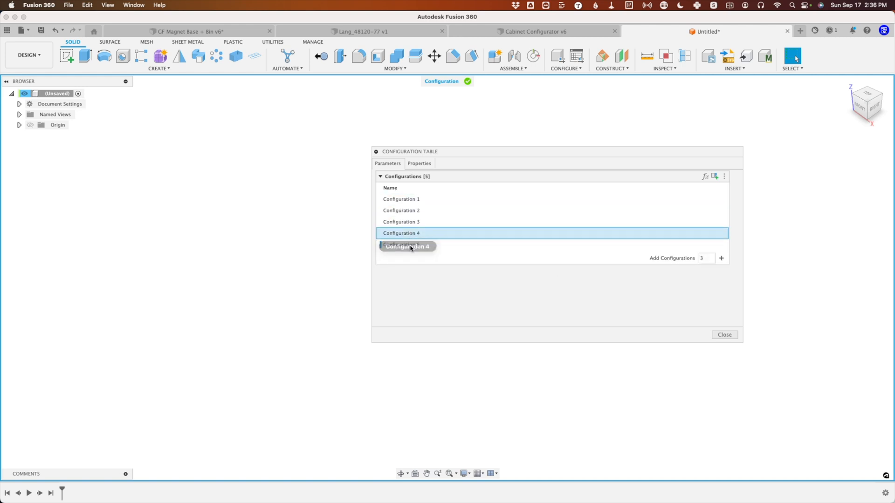
left_click(724, 335)
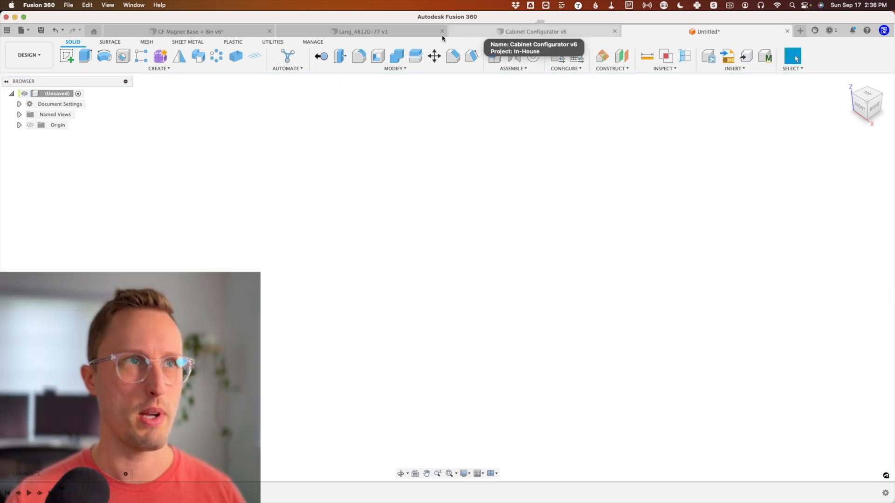
left_click(188, 31)
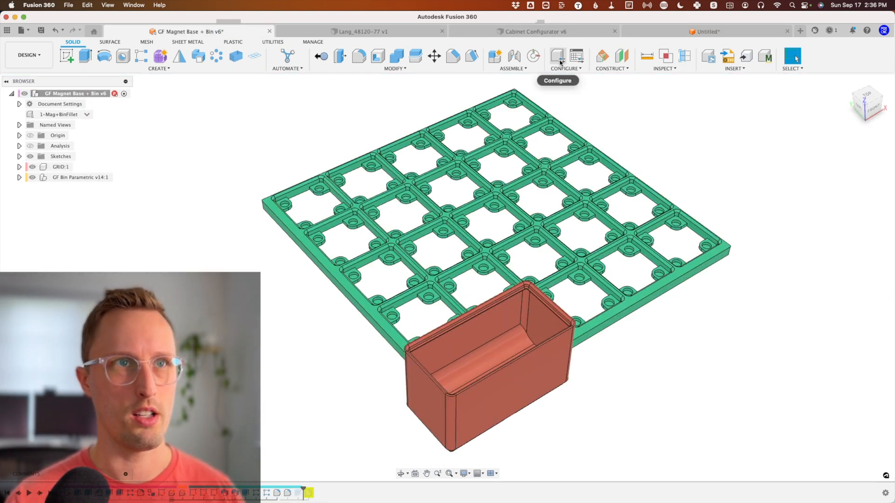
left_click(557, 56)
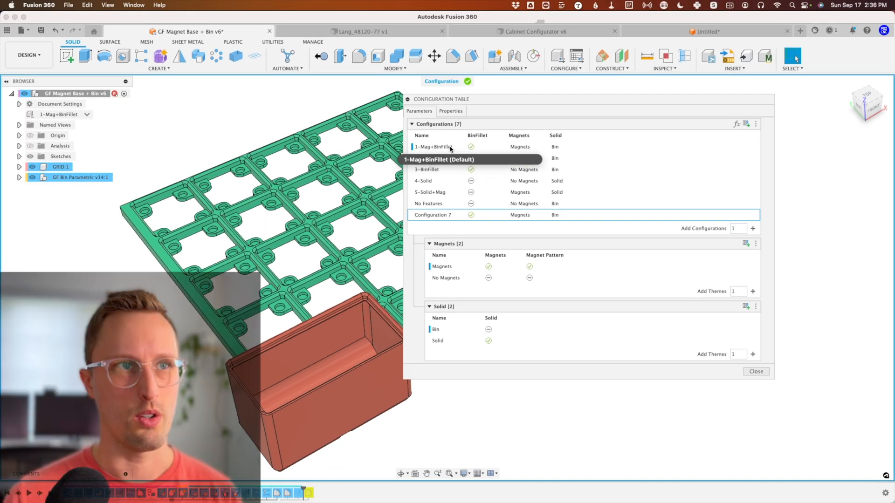
mouse_move(436, 160)
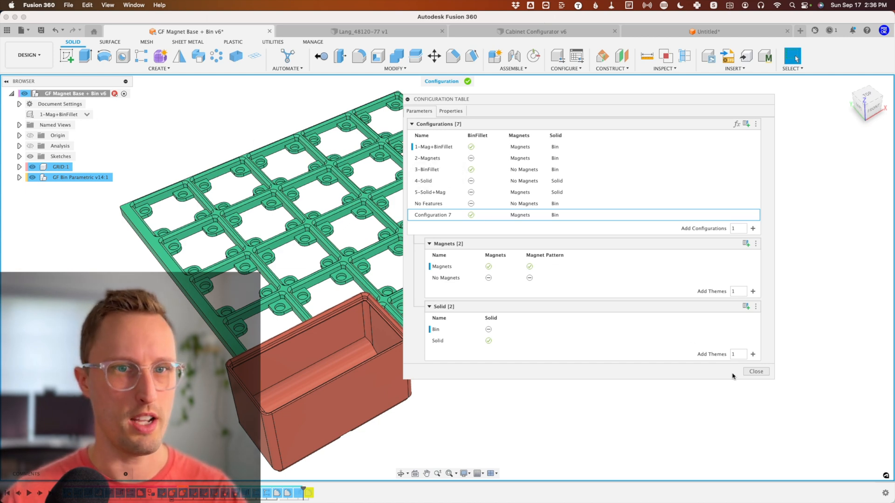
left_click(755, 371)
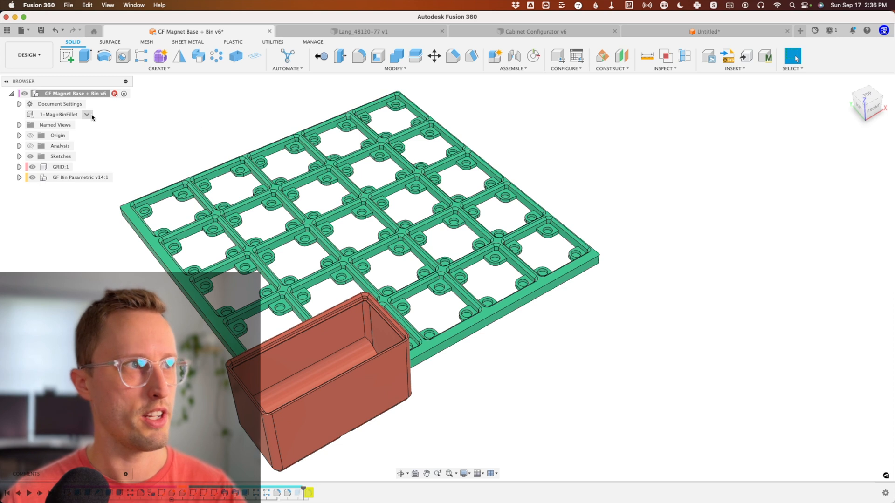
left_click(86, 114)
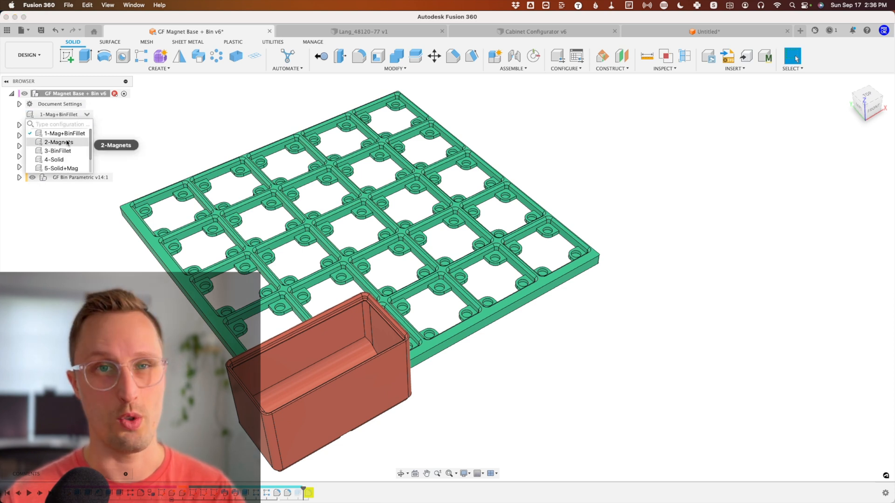
mouse_move(59, 142)
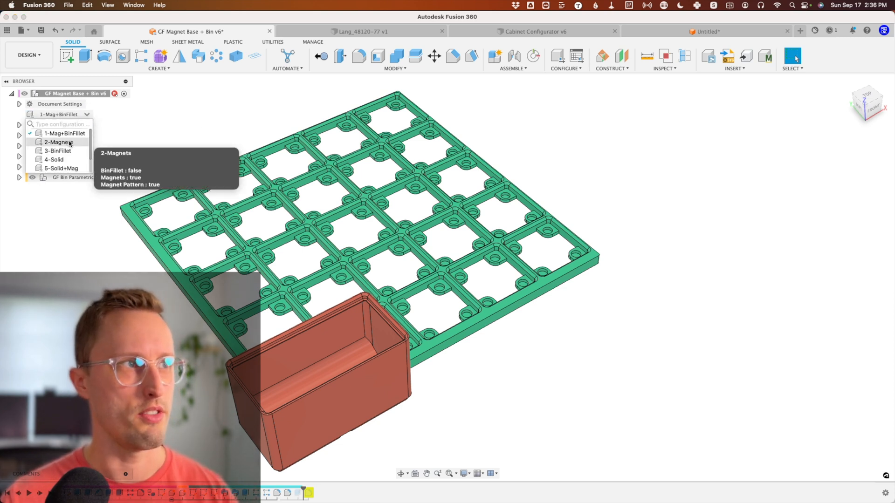
mouse_move(64, 133)
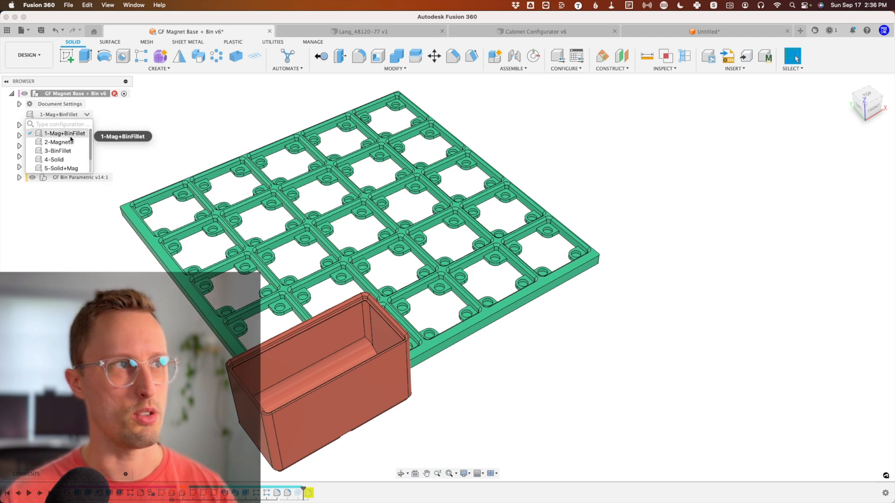
mouse_move(61, 141)
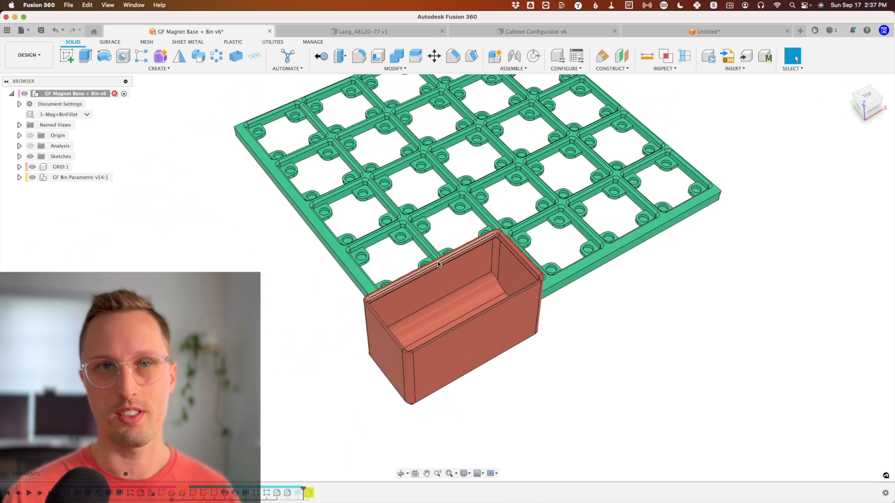
Step: Assign a keyboard shortcut to the Change Parameters command and close the favorites list
left_click(394, 60)
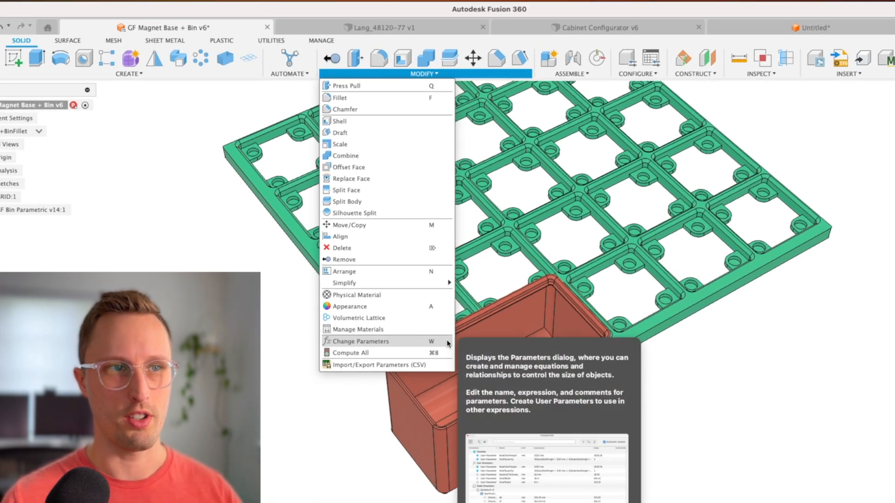
left_click(447, 341)
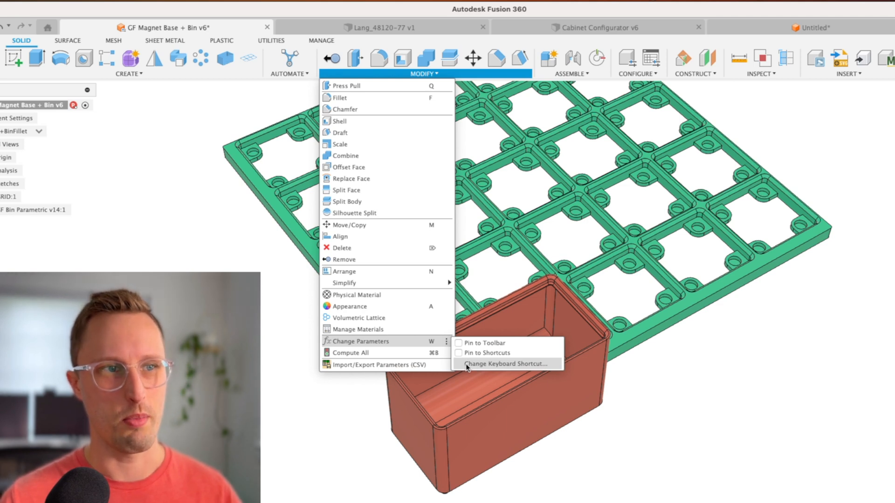
mouse_move(472, 371)
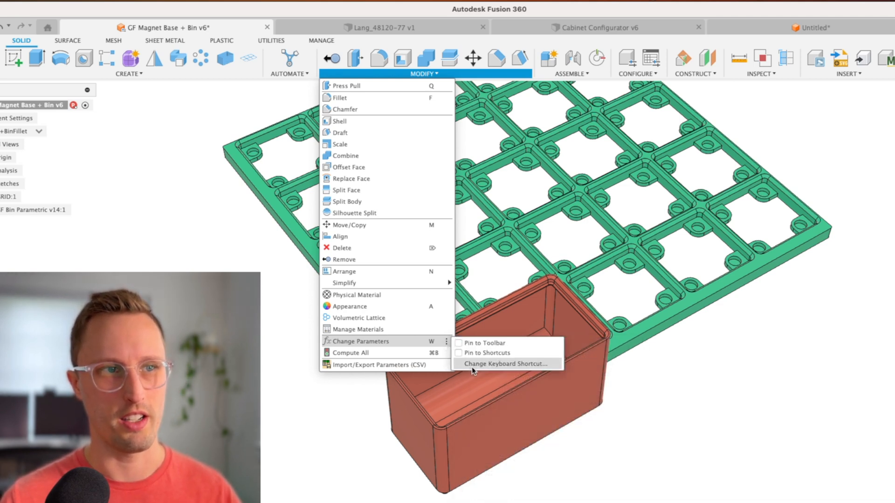
left_click(504, 364)
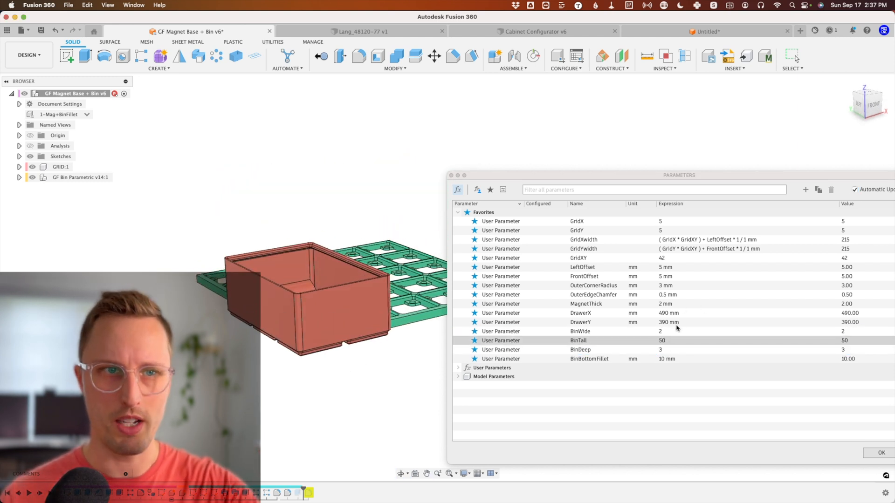
left_click(881, 453)
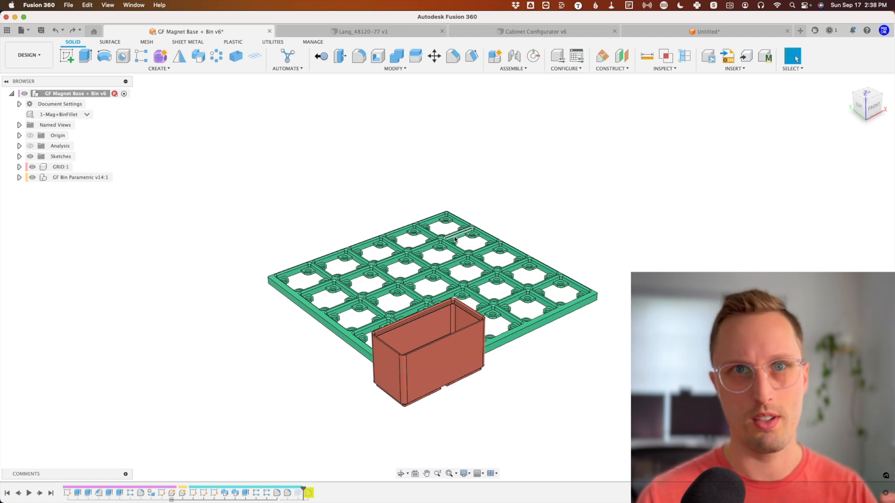
Step: Preview the 3-BinFillet configuration, cancel the stray Hole command, and select No Features
left_click(86, 114)
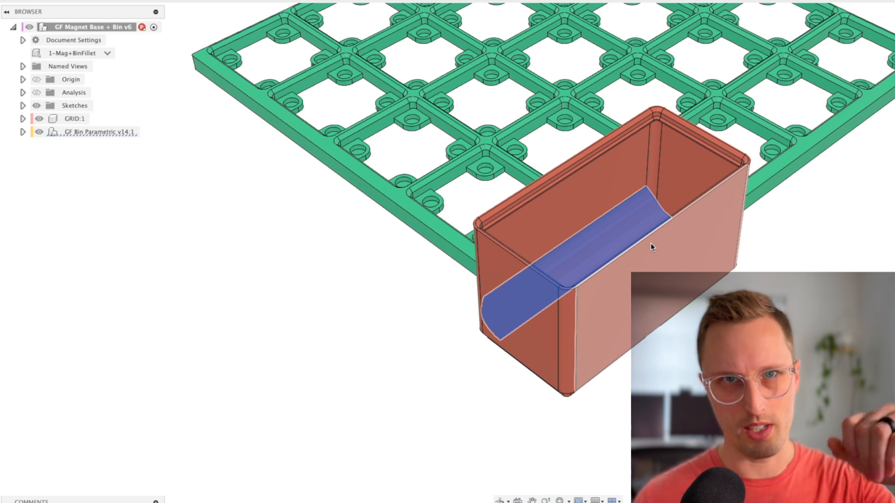
left_click(107, 52)
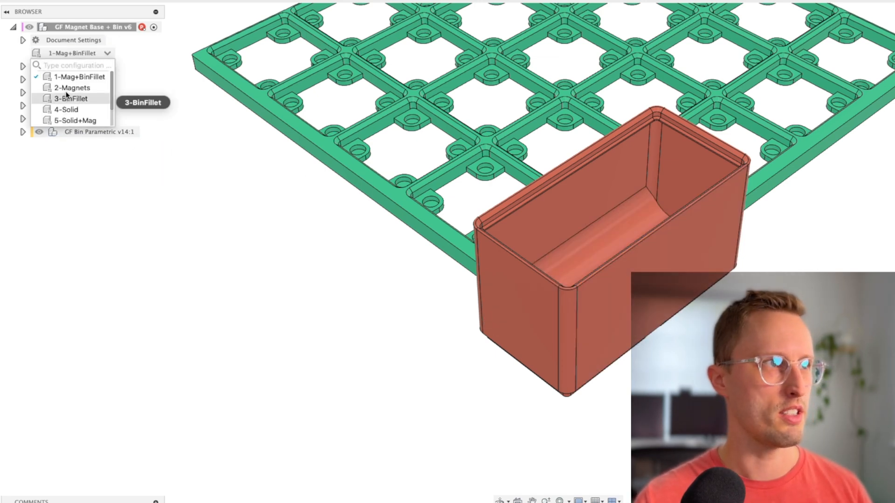
left_click(72, 87)
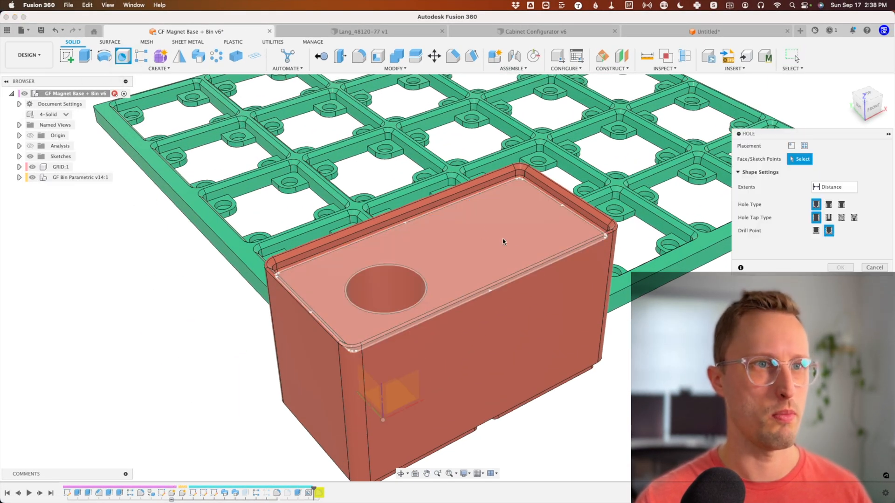
left_click(511, 231)
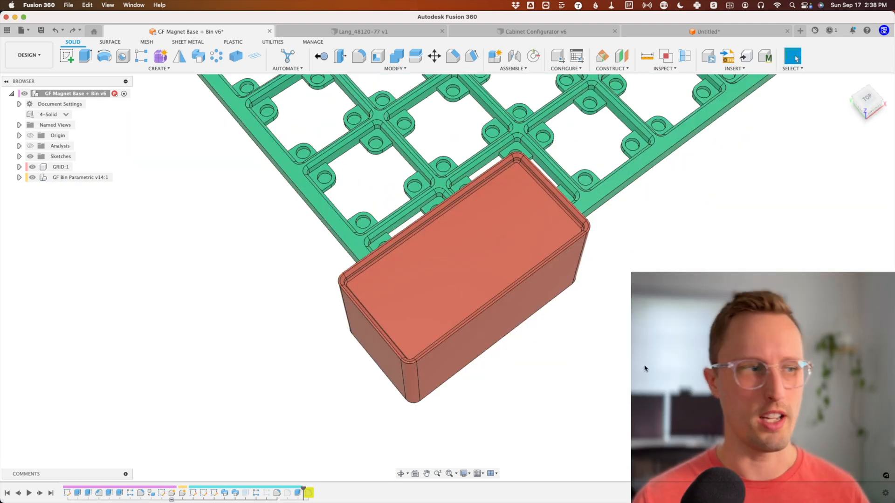
left_click(80, 114)
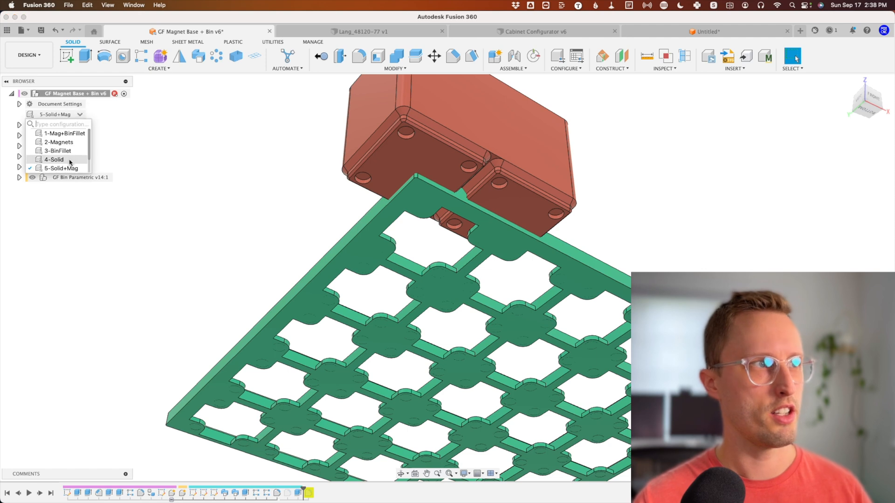
left_click(53, 159)
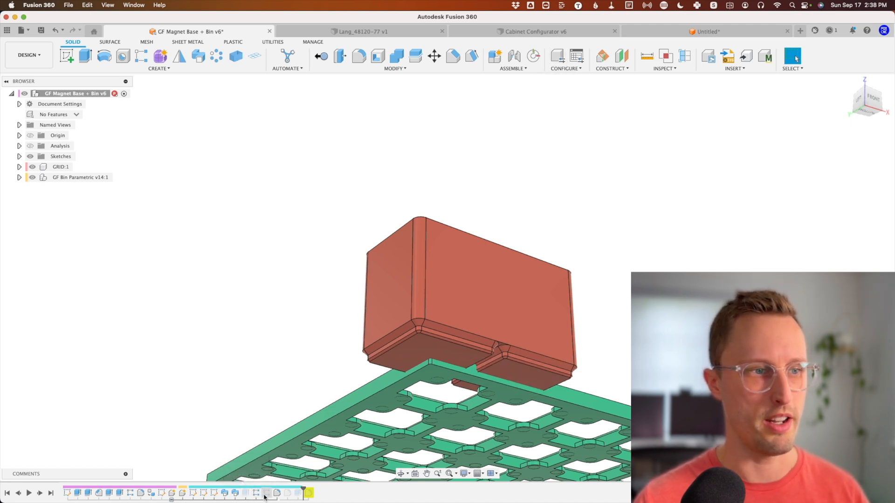
mouse_move(266, 493)
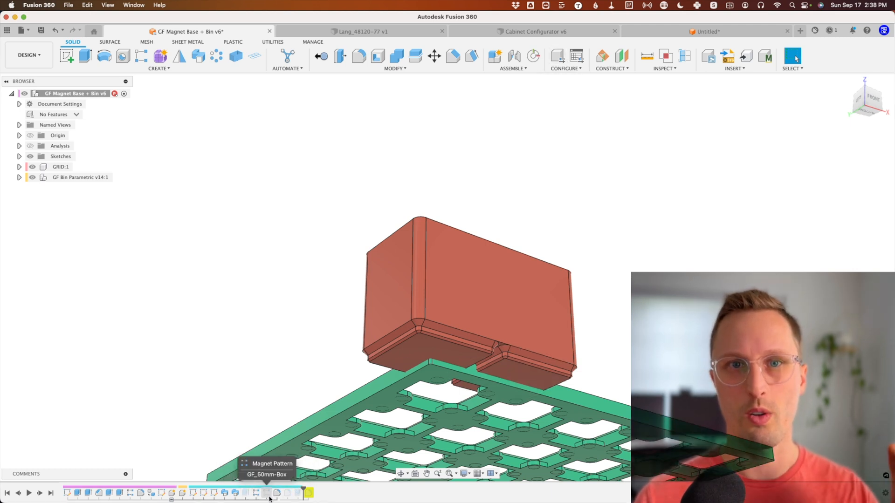
Step: Reopen the magnet base's configuration table listing seven configurations
left_click(75, 114)
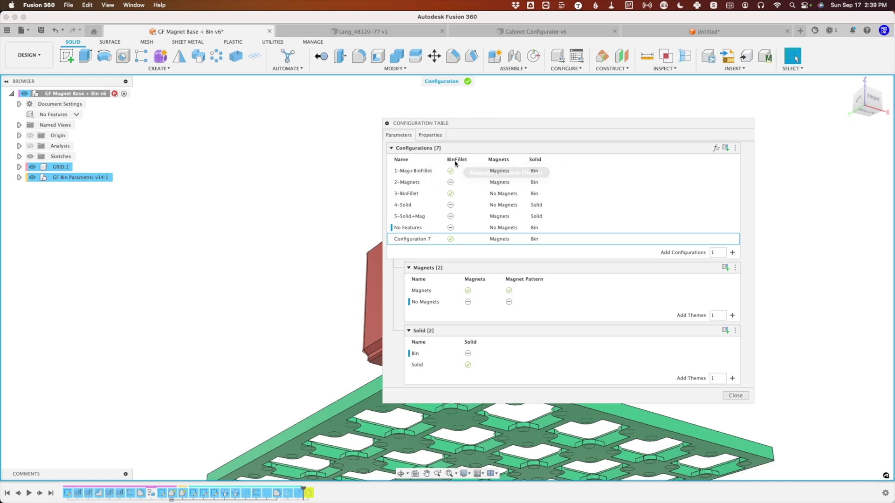
mouse_move(725, 147)
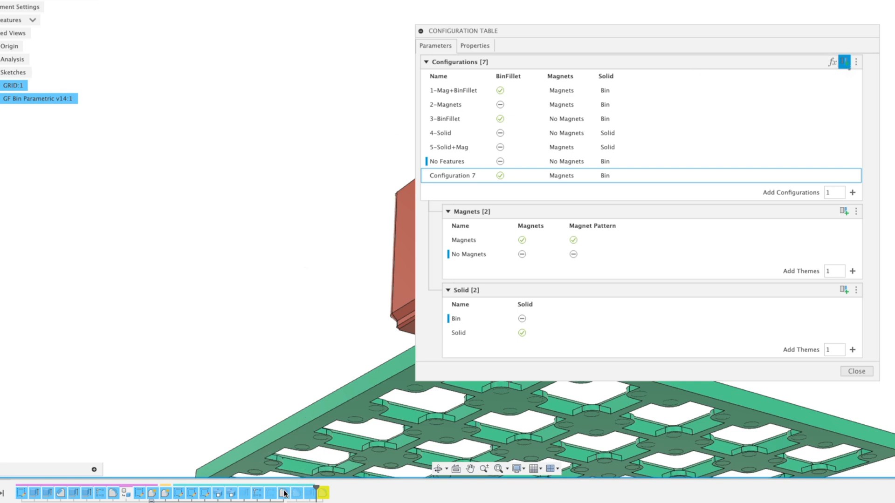
mouse_move(257, 494)
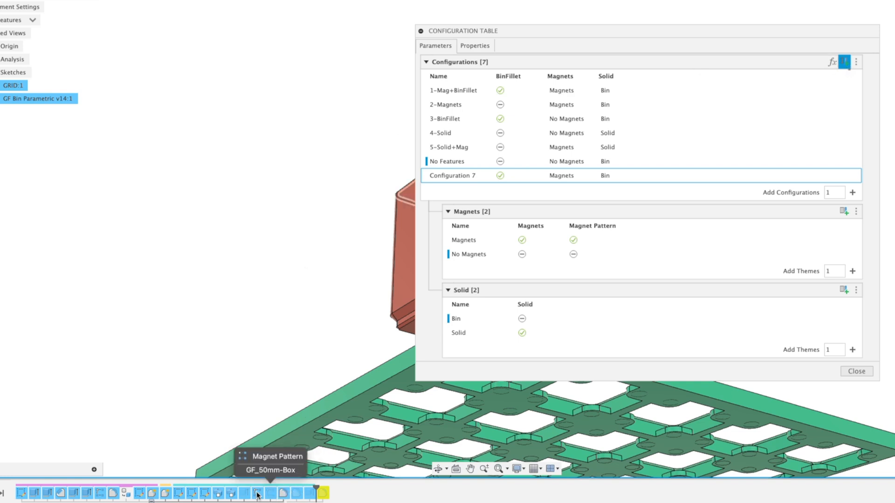
mouse_move(257, 493)
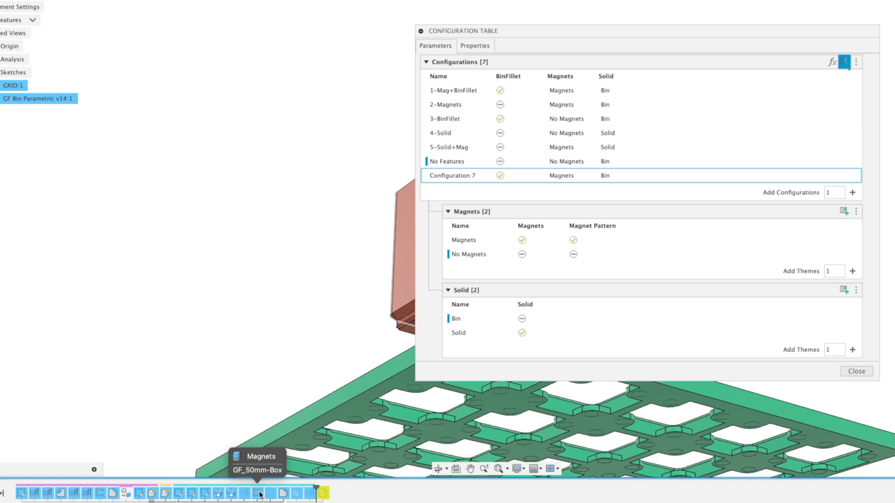
mouse_move(282, 493)
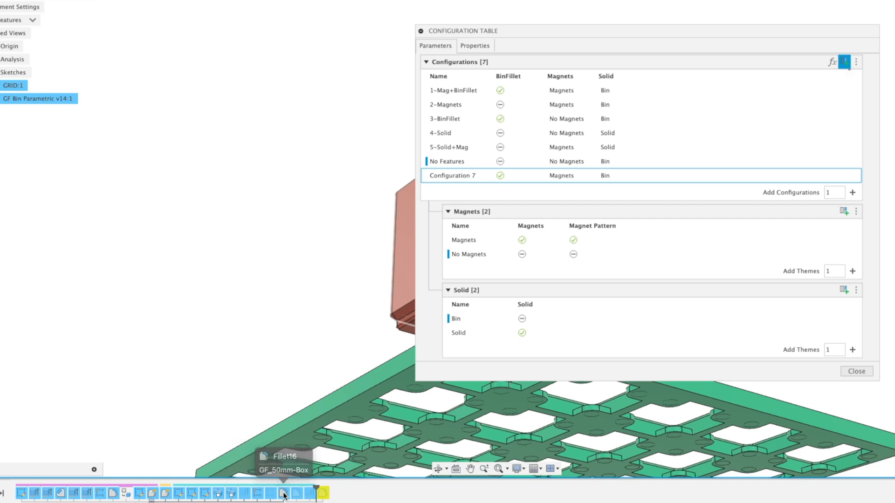
Step: Select Fillet16 in the timeline and make its suppression a configurable column
left_click(284, 493)
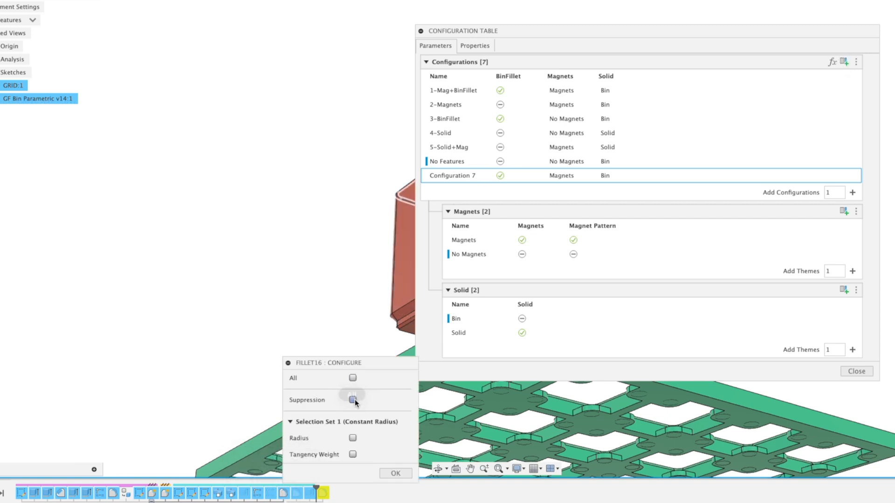
mouse_move(353, 377)
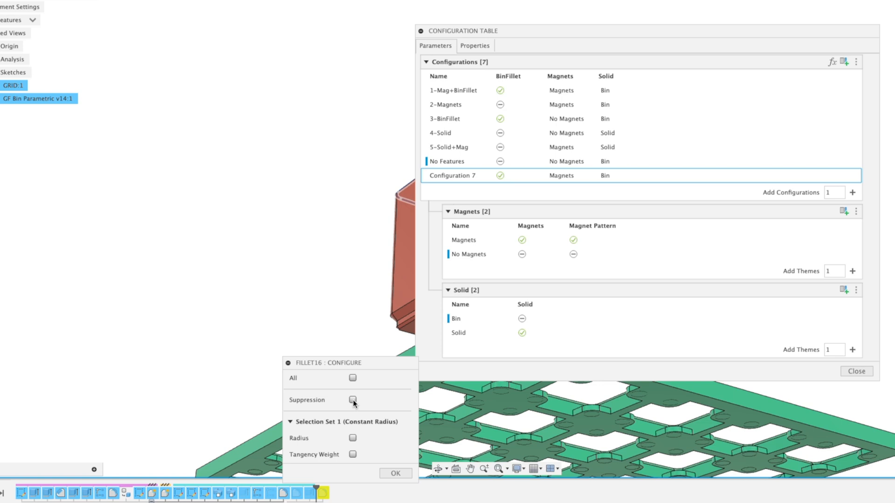
left_click(352, 400)
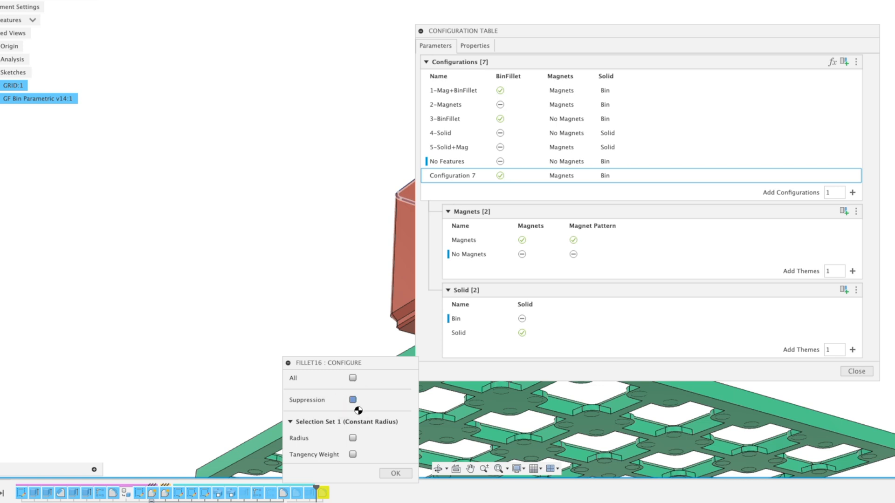
left_click(352, 400)
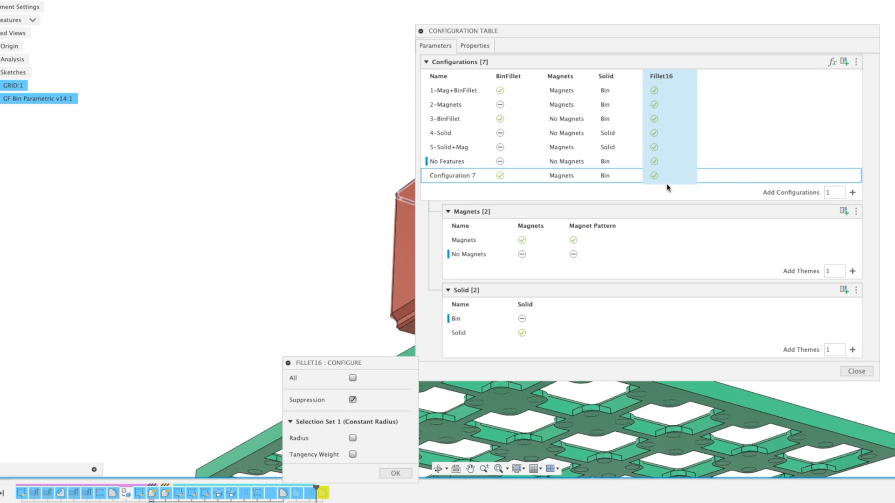
mouse_move(805, 340)
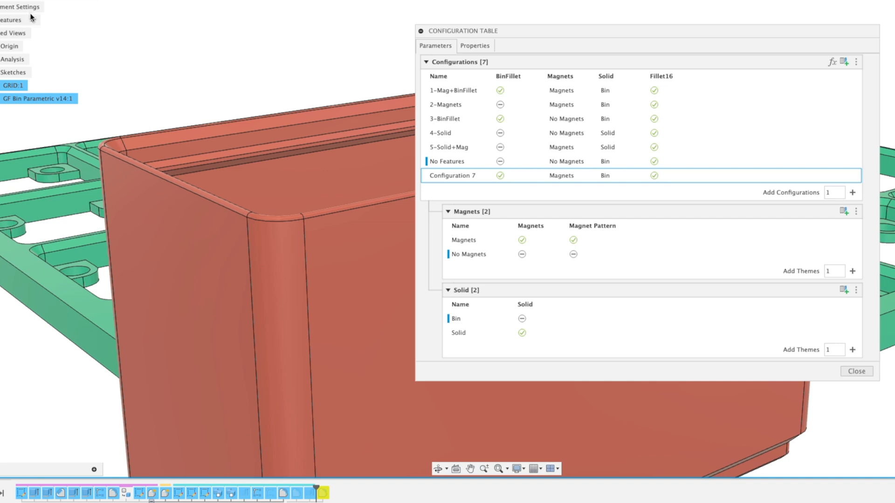
mouse_move(654, 160)
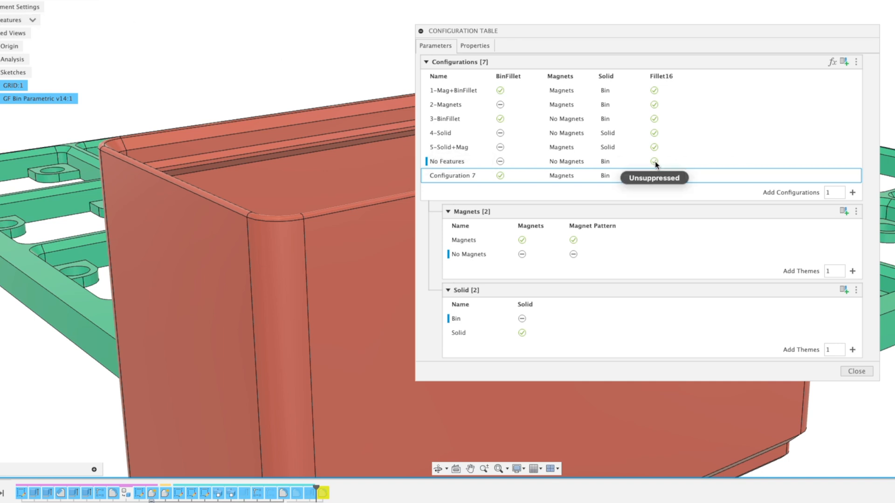
Step: Toggle the Fillet16 cell in the No Features row to suppressed
left_click(654, 160)
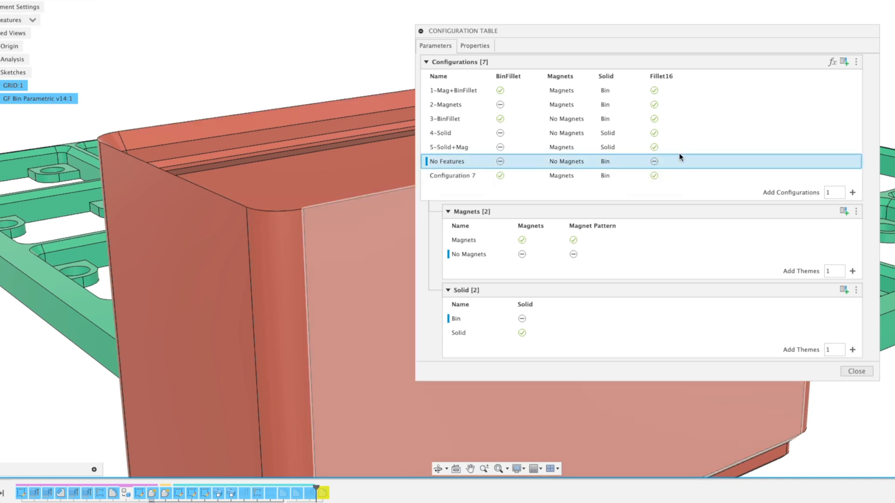
mouse_move(654, 161)
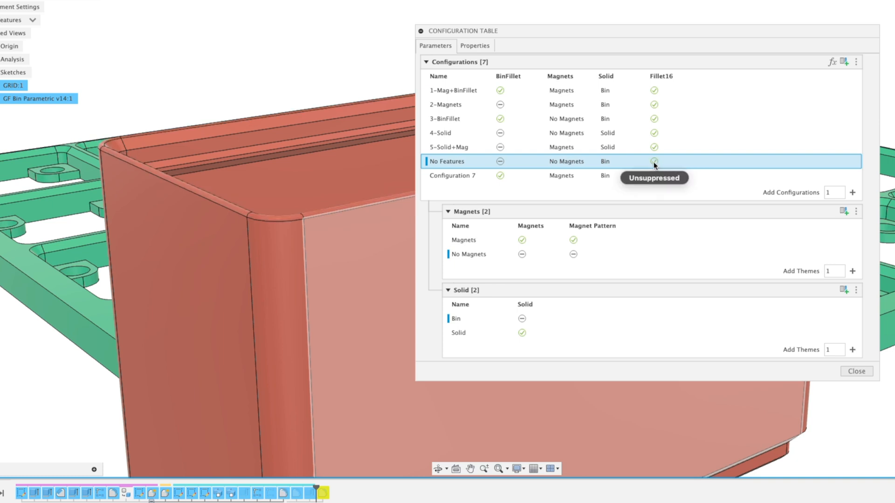
left_click(654, 161)
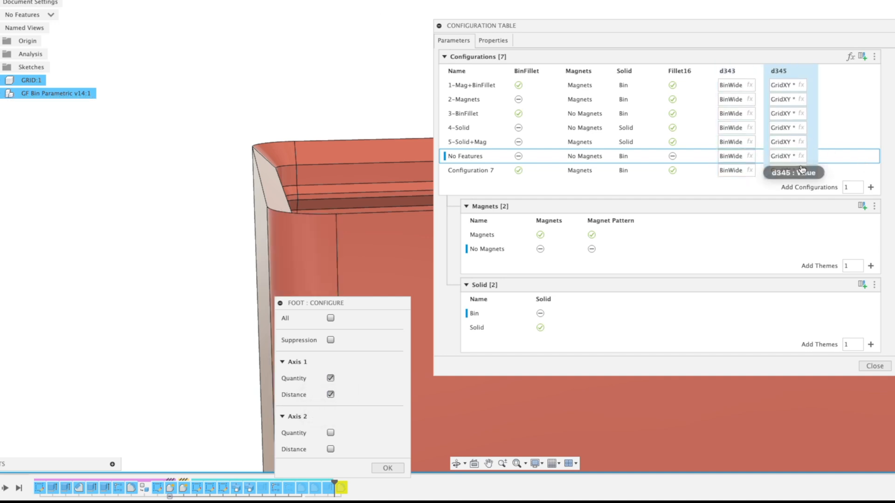
mouse_move(471, 144)
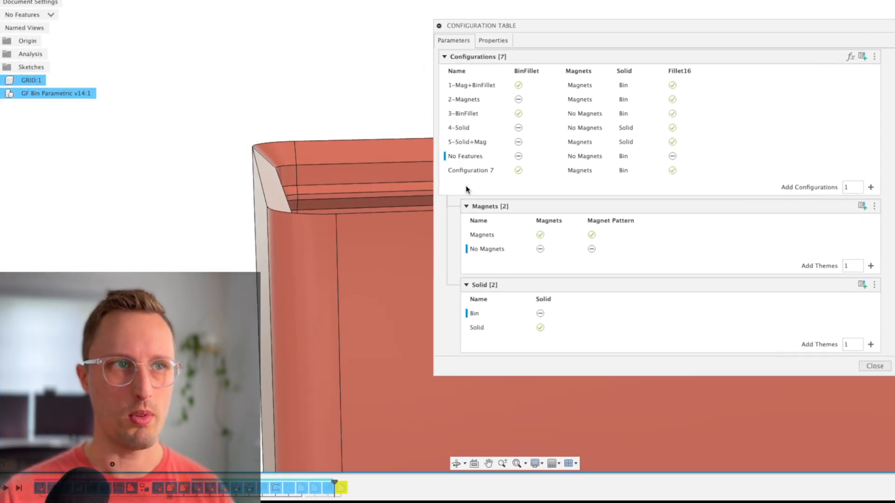
Step: Collapse and re-expand the Solid theme table, then review the Magnets or No Magnets choices
left_click(466, 284)
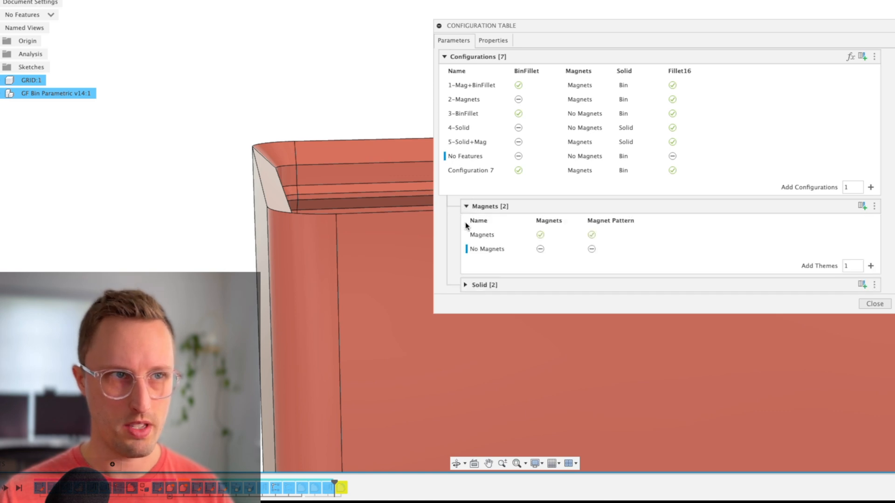
left_click(465, 285)
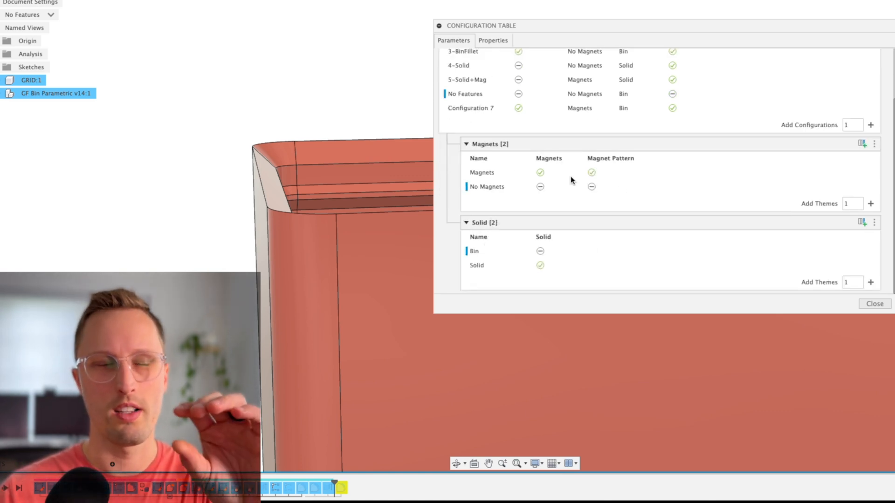
mouse_move(612, 187)
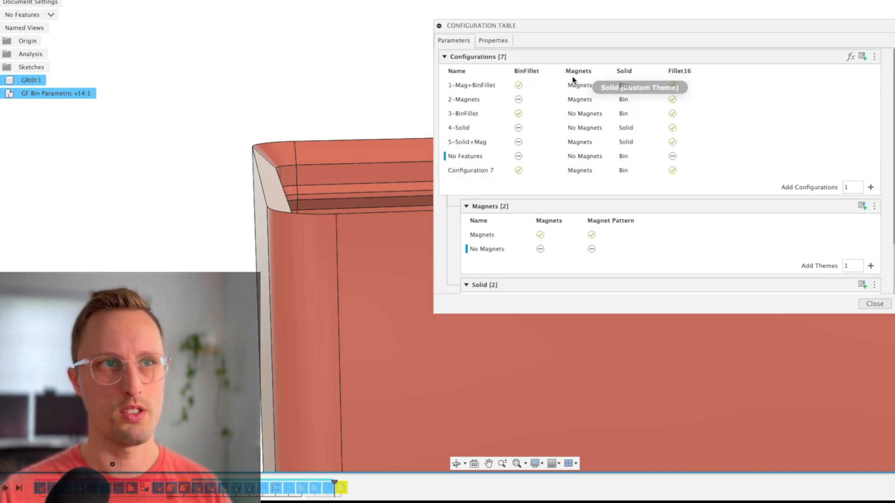
scroll("down", 3)
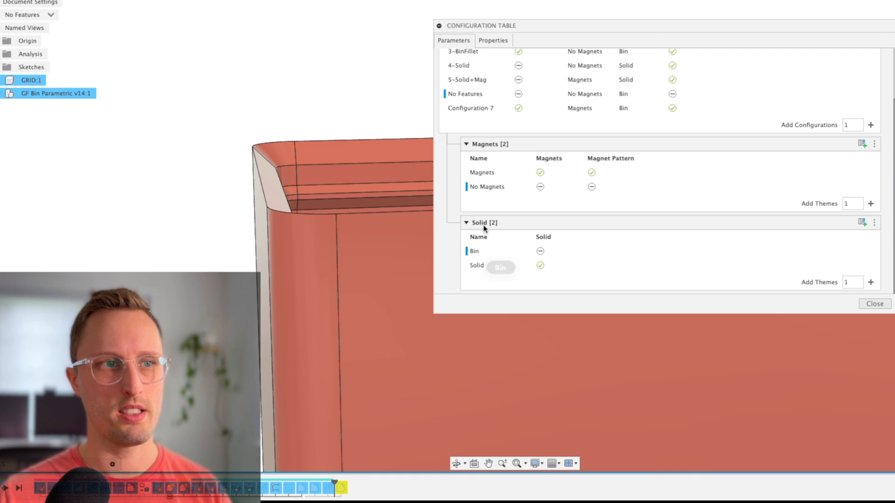
mouse_move(559, 174)
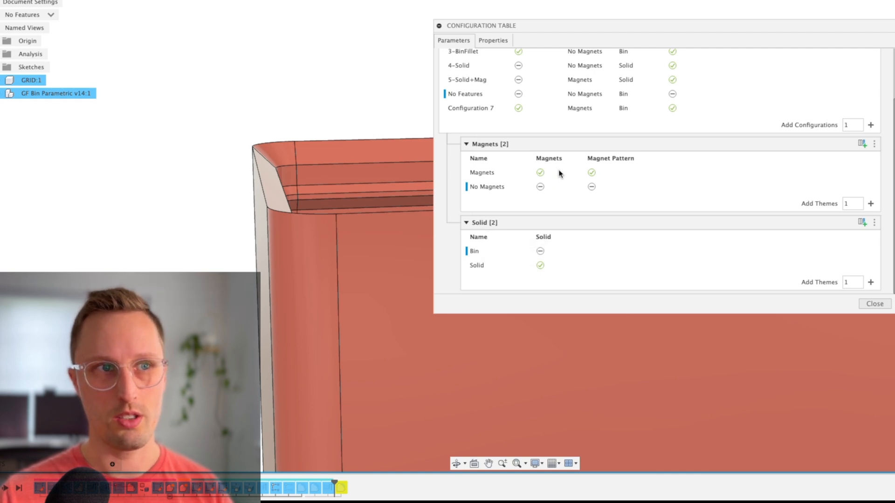
left_click(580, 85)
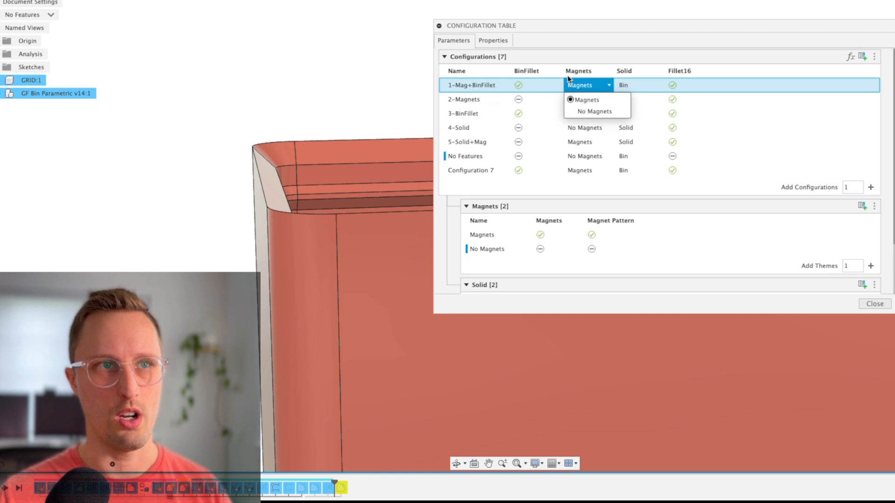
mouse_move(510, 238)
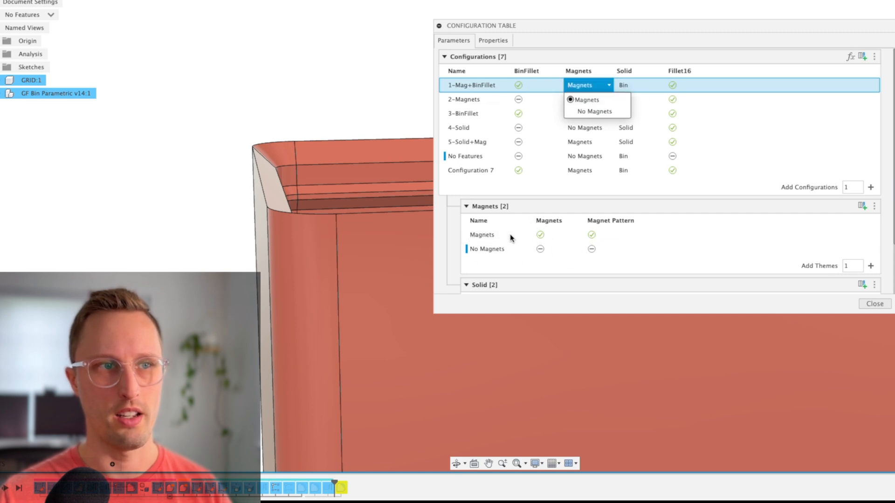
mouse_move(766, 244)
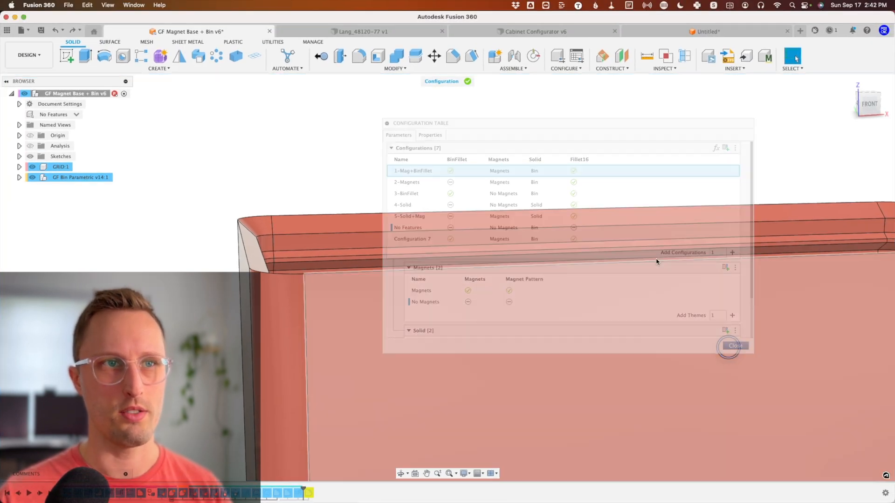
Step: Close the bin's configuration table and switch to the Cabinet Configurator v6 design
left_click(735, 345)
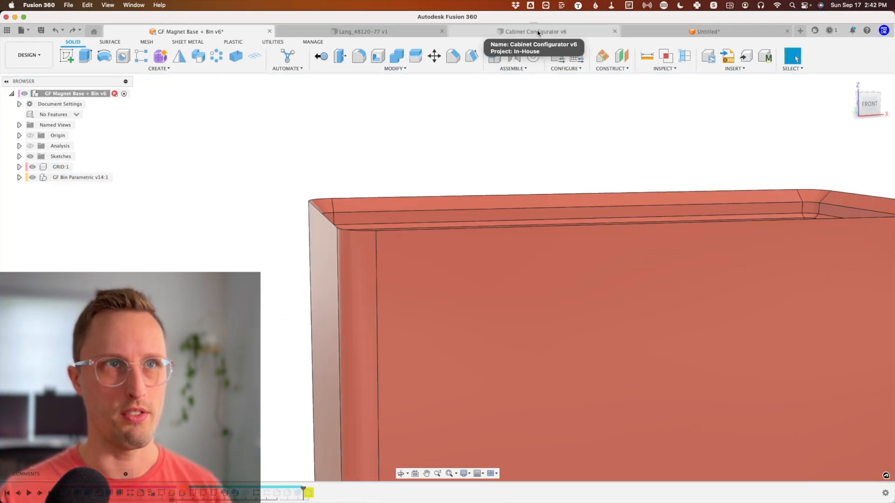
left_click(535, 31)
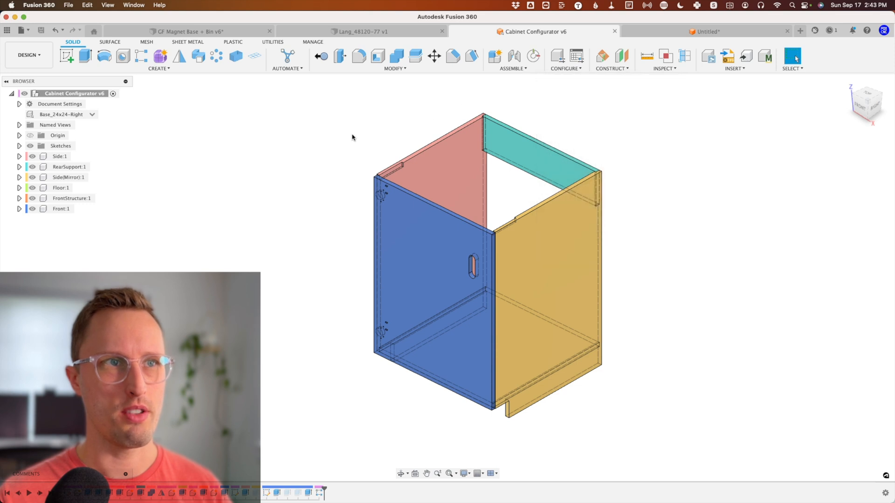
mouse_move(710, 192)
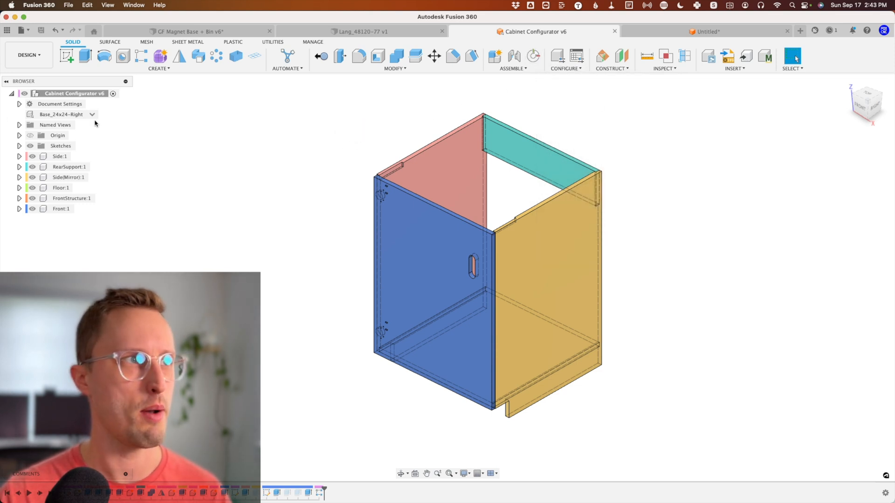
Step: Switch the cabinet through Base_24x24-Right, Base_24x36-Left and Base_24x30-4D, ending on Base_24x30-2D
left_click(91, 114)
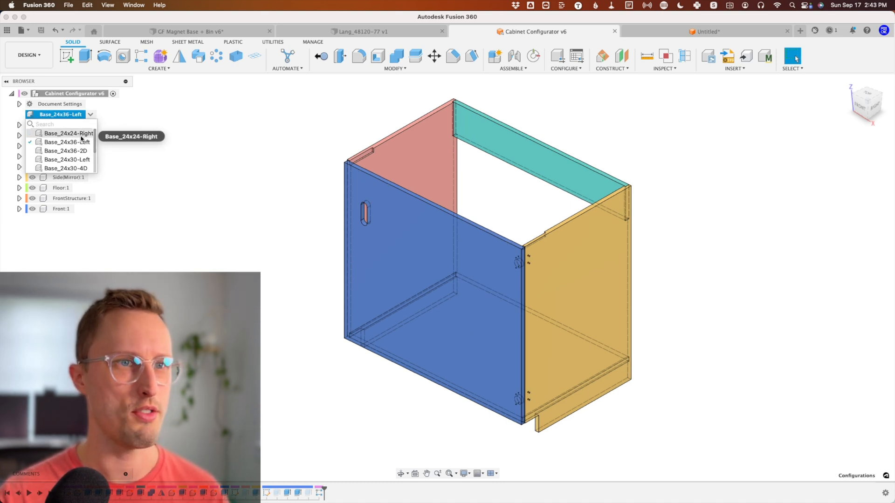
left_click(69, 133)
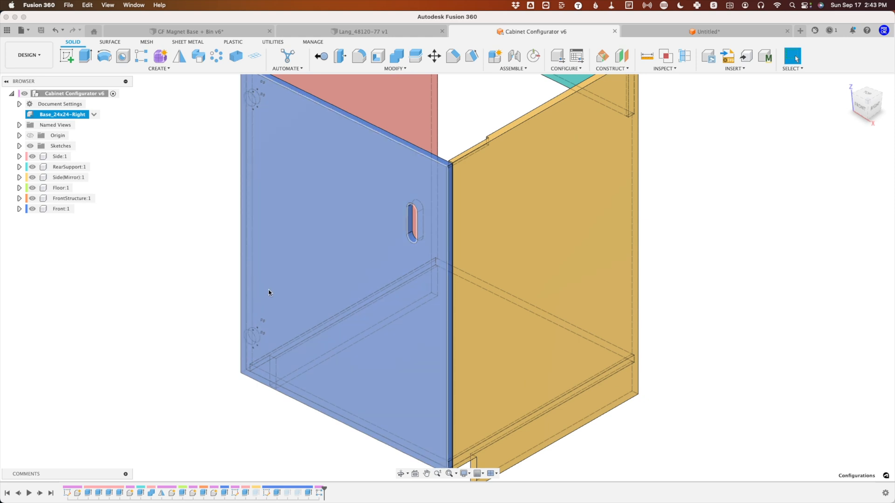
left_click(93, 115)
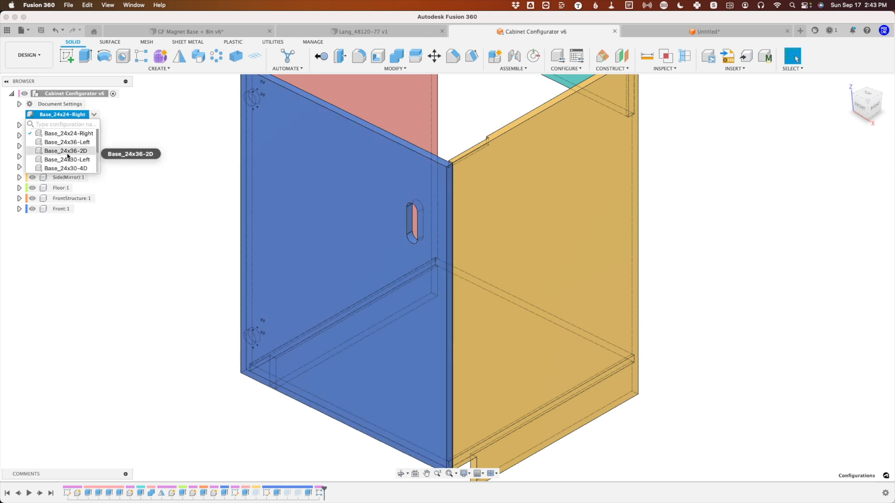
left_click(65, 142)
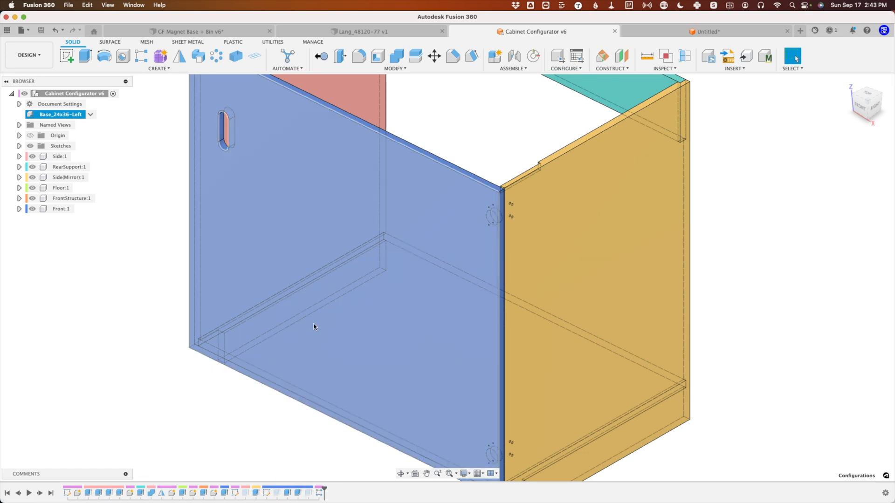
left_click(90, 114)
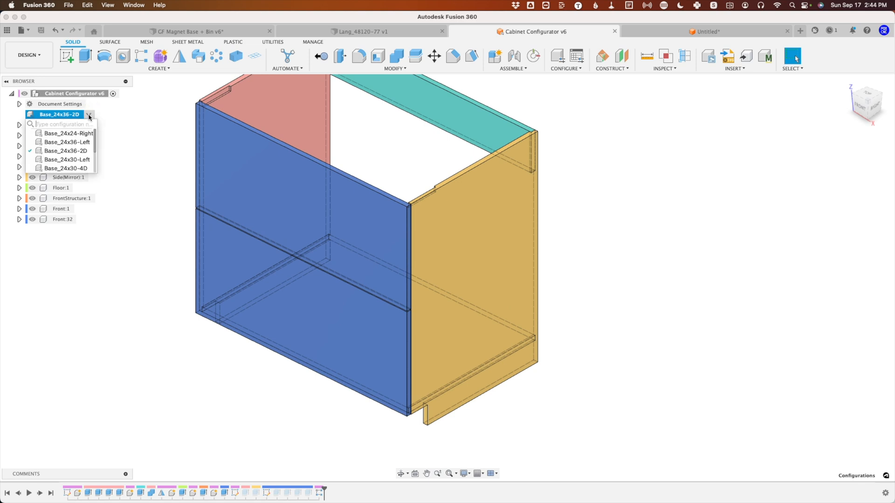
left_click(64, 168)
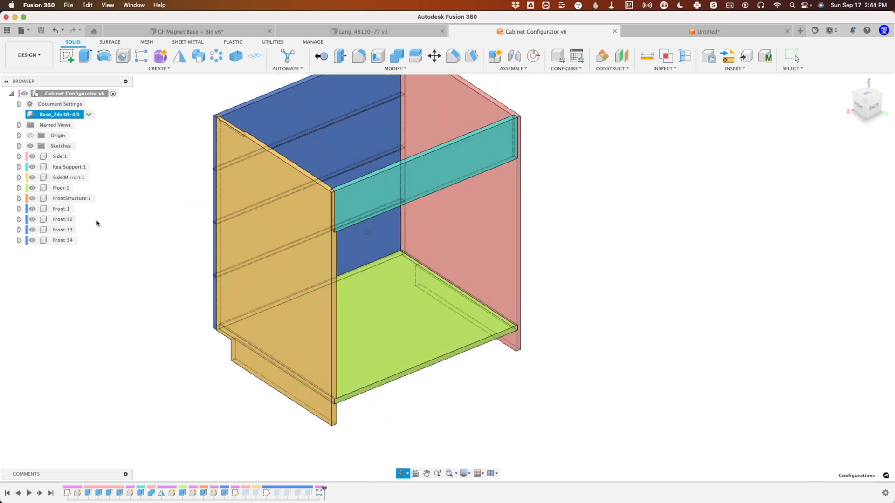
left_click(89, 114)
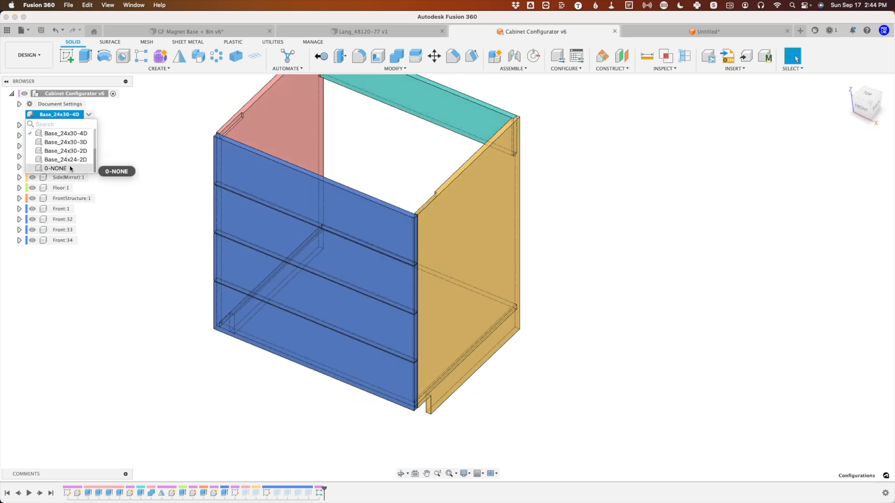
left_click(55, 167)
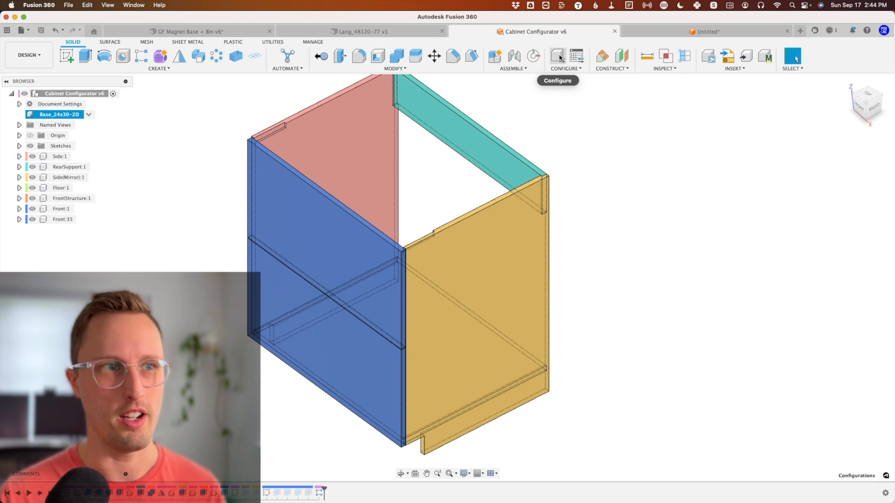
left_click(556, 57)
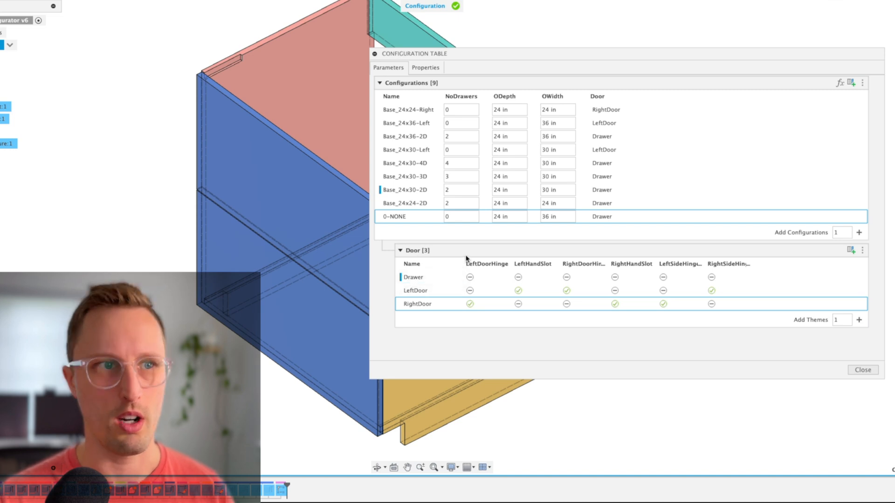
mouse_move(727, 264)
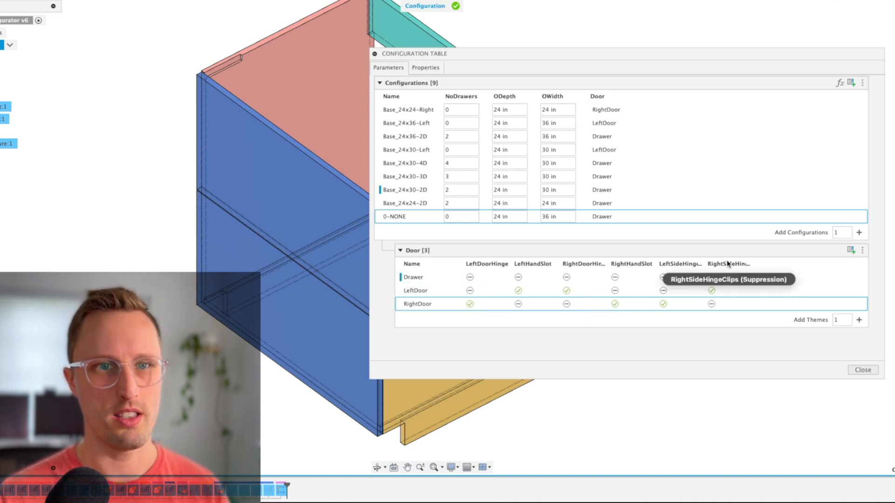
mouse_move(682, 279)
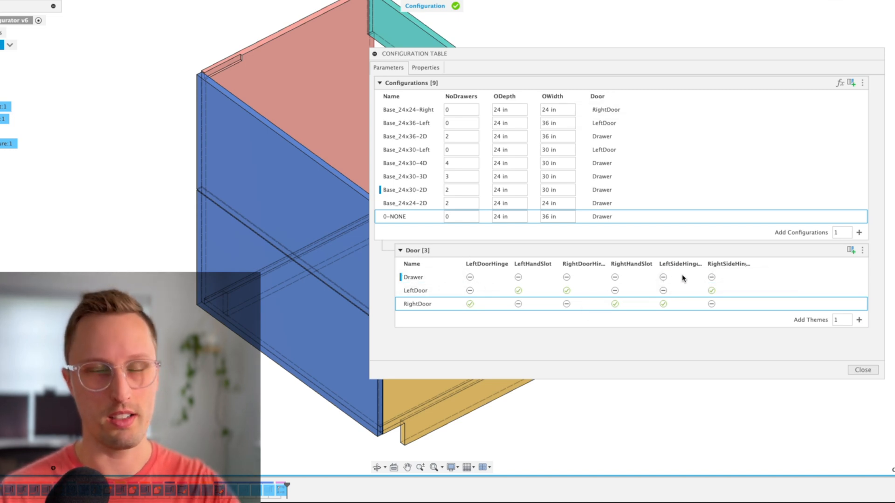
mouse_move(414, 277)
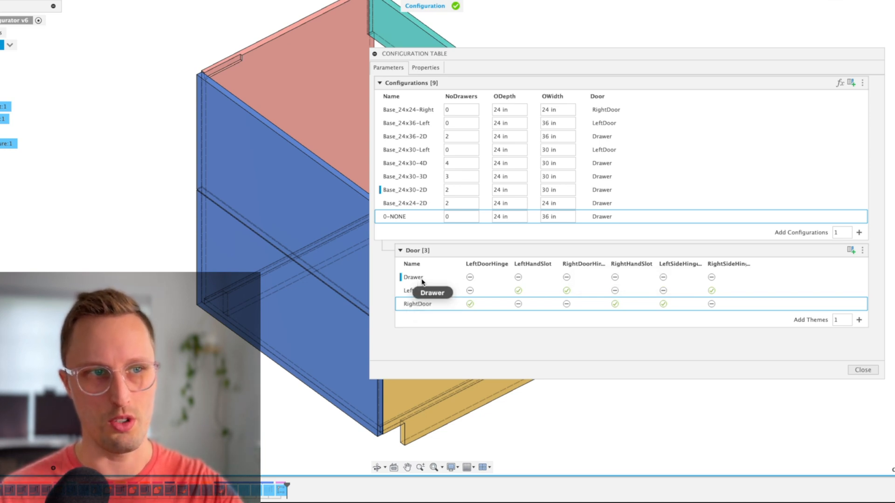
mouse_move(440, 281)
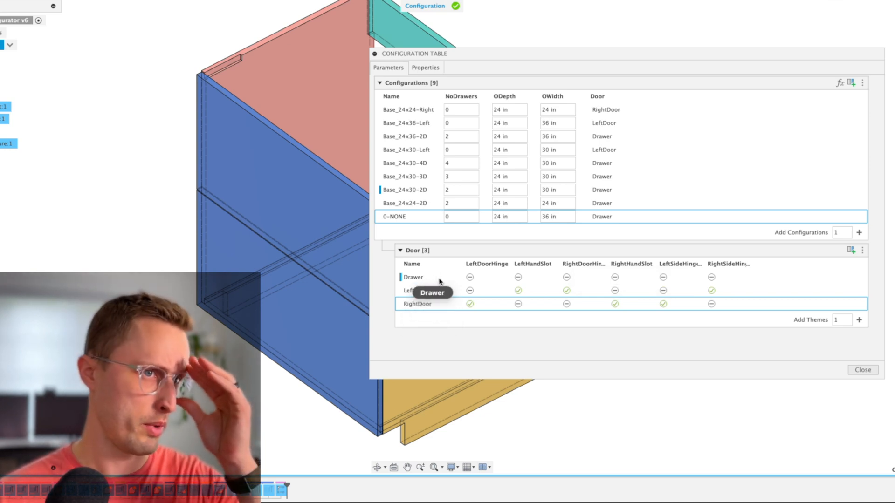
mouse_move(531, 279)
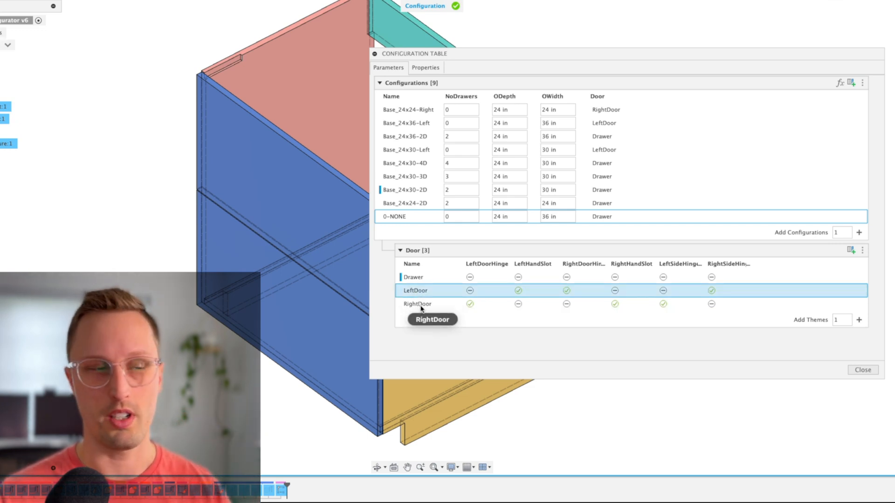
mouse_move(865, 385)
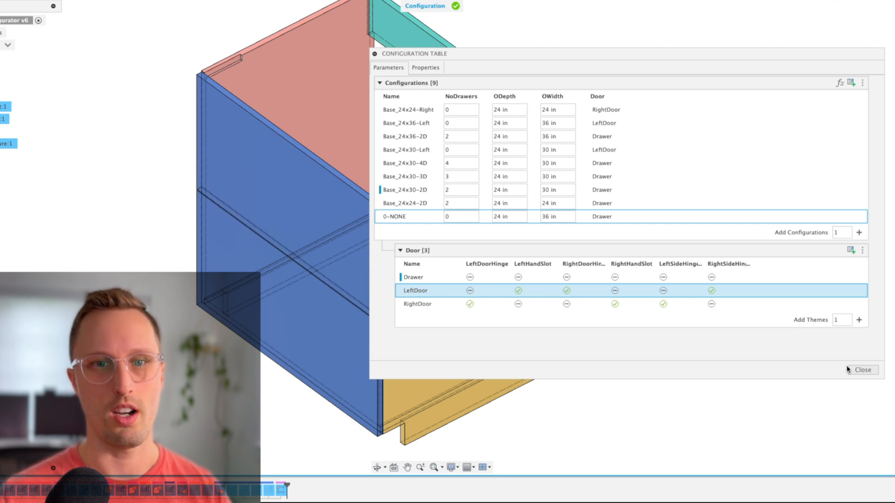
left_click(862, 370)
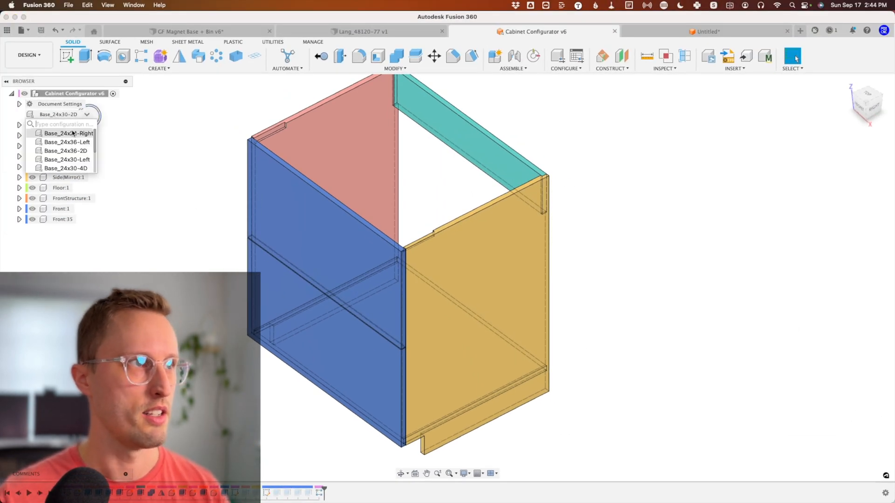
Step: Switch the cabinet to Base_24x36-Left, then to Base_24x24-Right
left_click(66, 142)
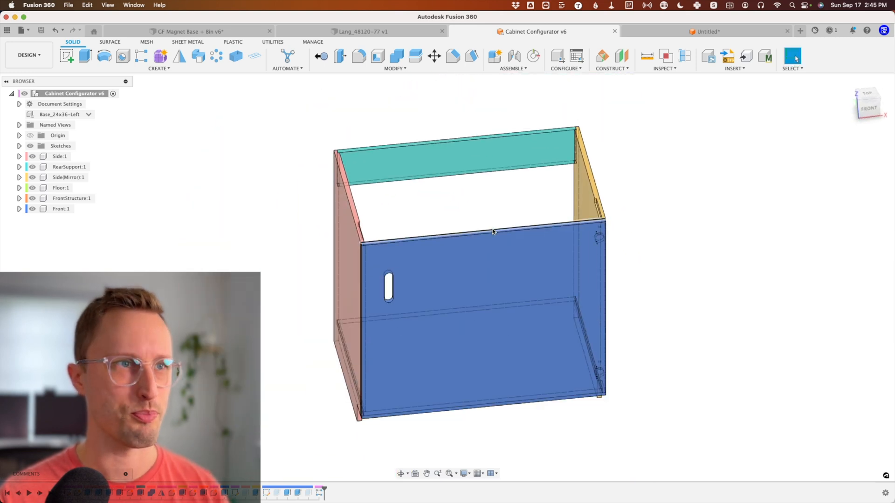
left_click(88, 114)
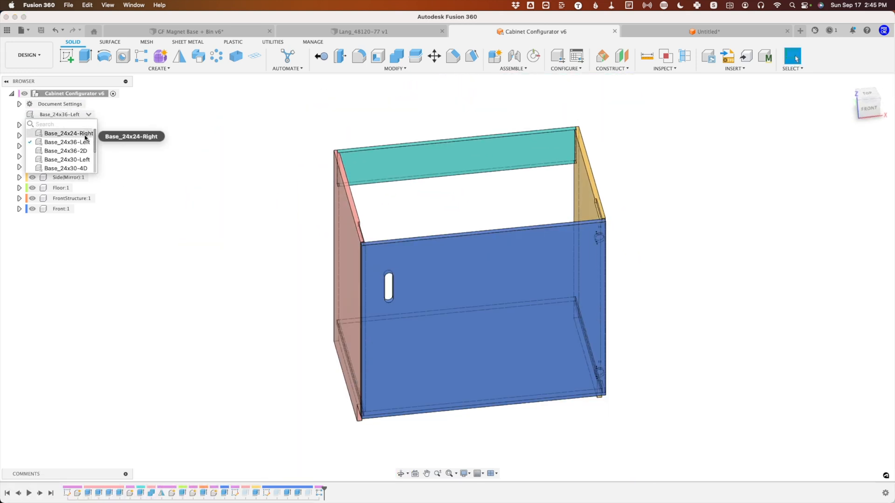
left_click(68, 133)
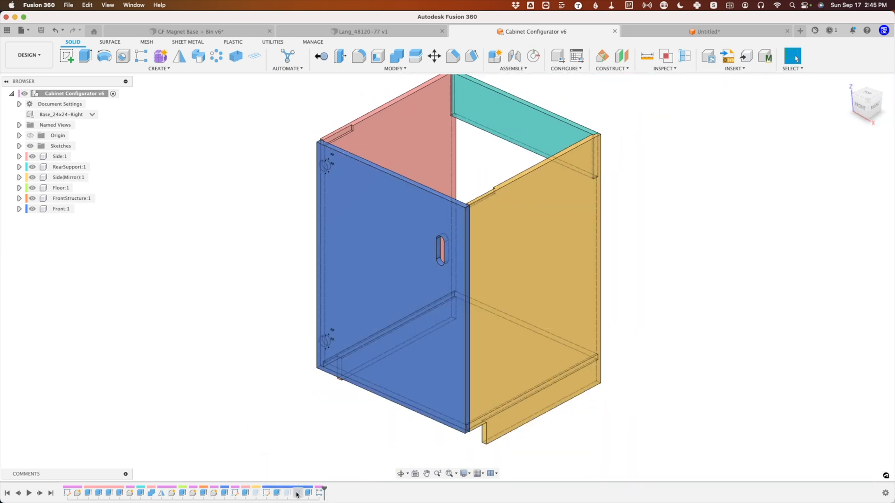
mouse_move(297, 493)
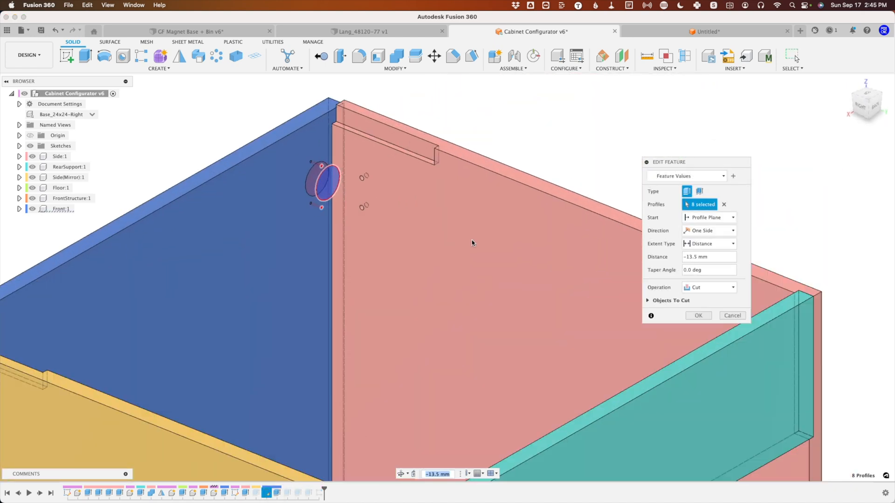
Step: Close the hole-cut extrude's Edit Feature dialog
left_click(698, 315)
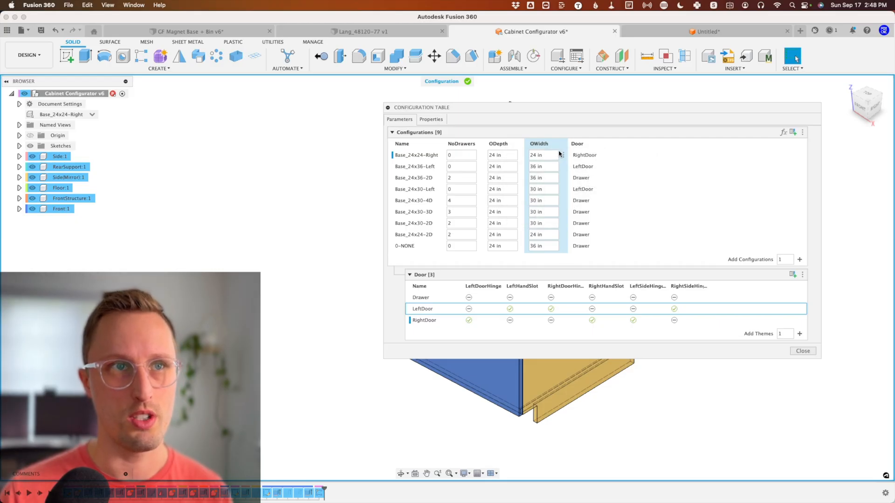
Step: Move the OWidth column into a theme table
right_click(539, 143)
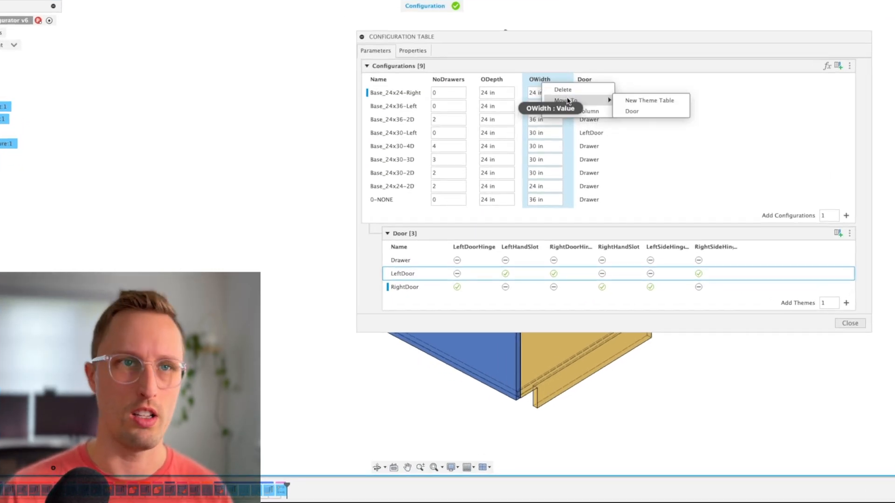
left_click(649, 101)
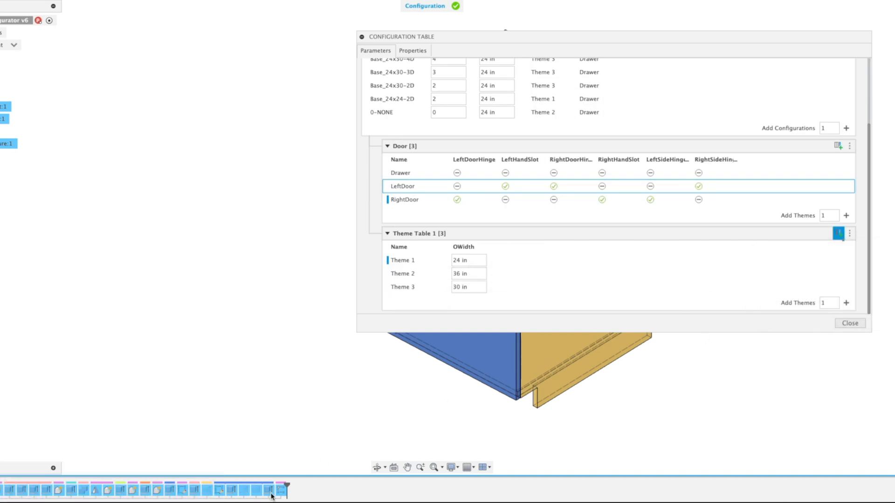
left_click(838, 233)
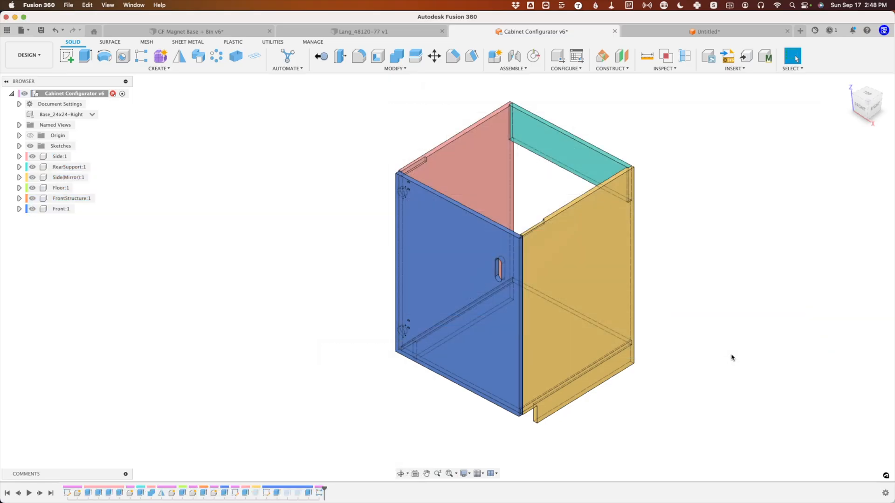
Step: Add Configuration 10 to the cabinet's configuration table and close it
left_click(564, 57)
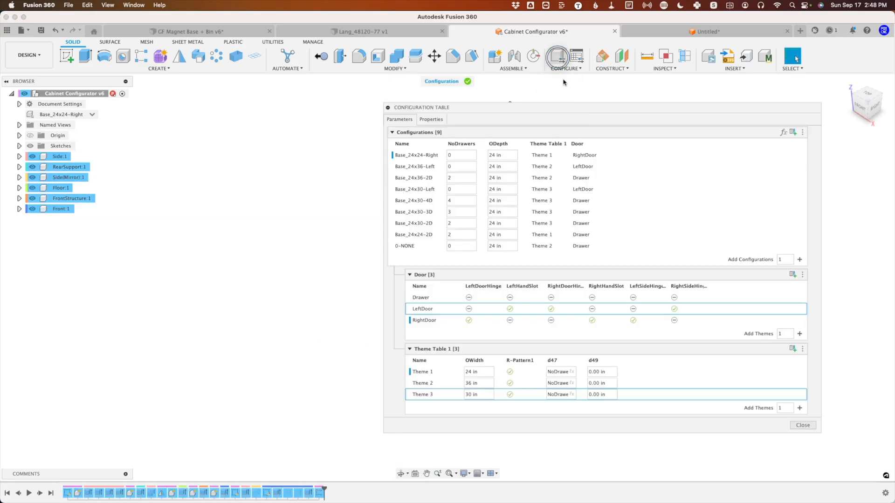
left_click(798, 259)
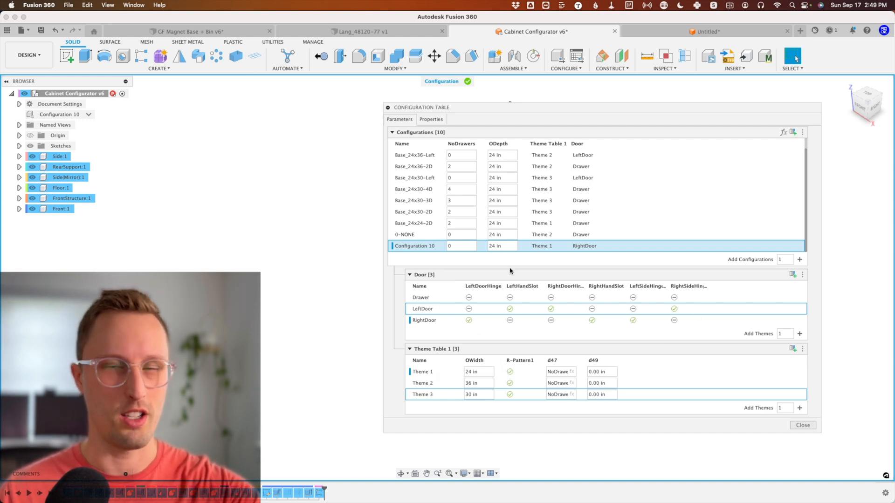
mouse_move(511, 270)
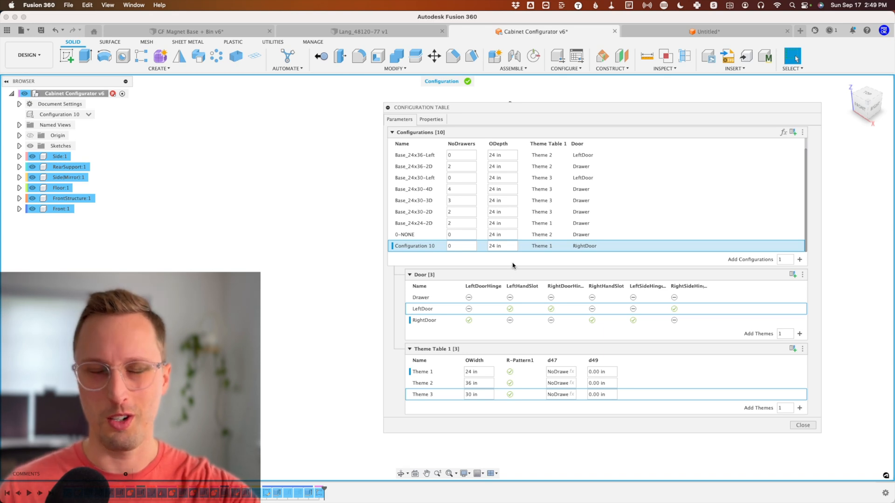
left_click(363, 32)
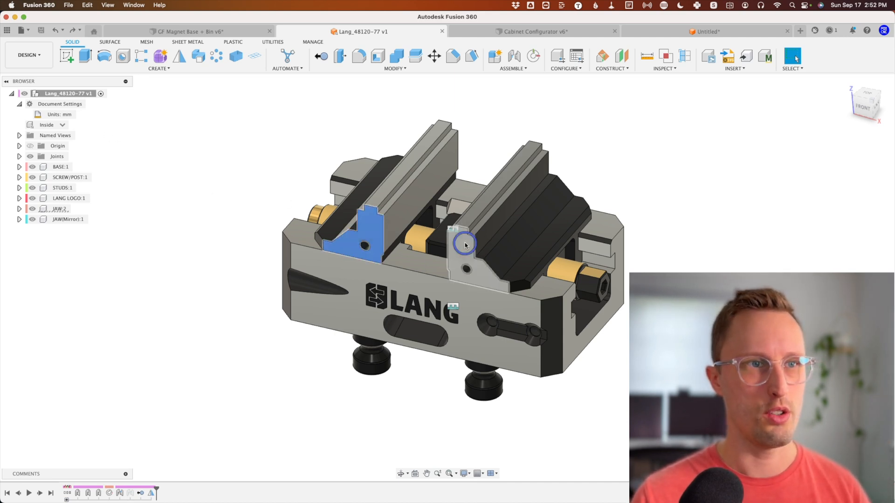
Step: Switch the vise to the Outside jaw variant, then back to Inside
left_click(403, 166)
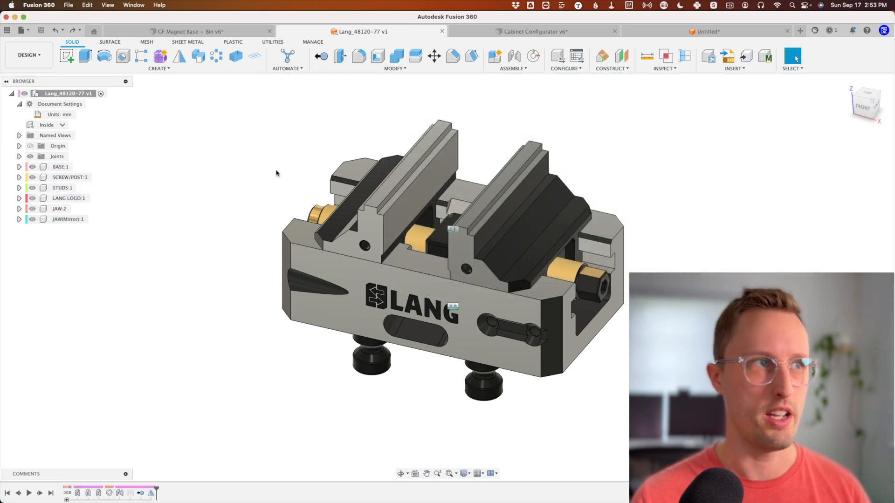
left_click(62, 124)
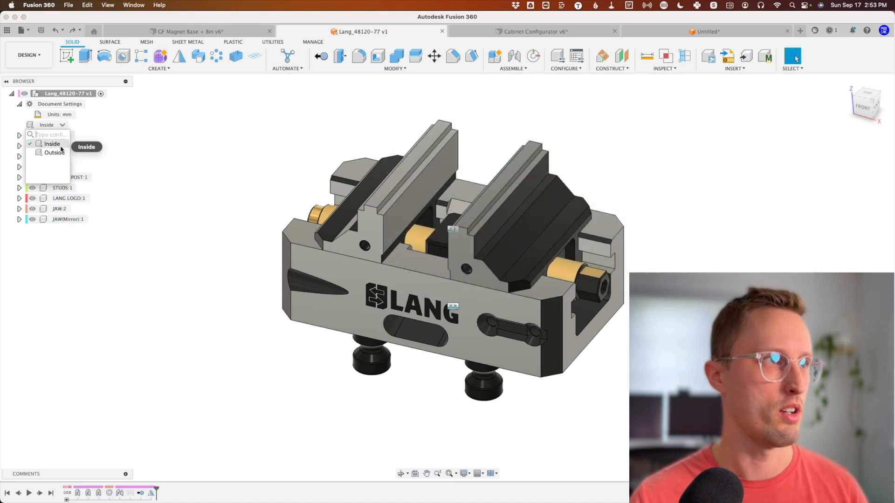
left_click(54, 153)
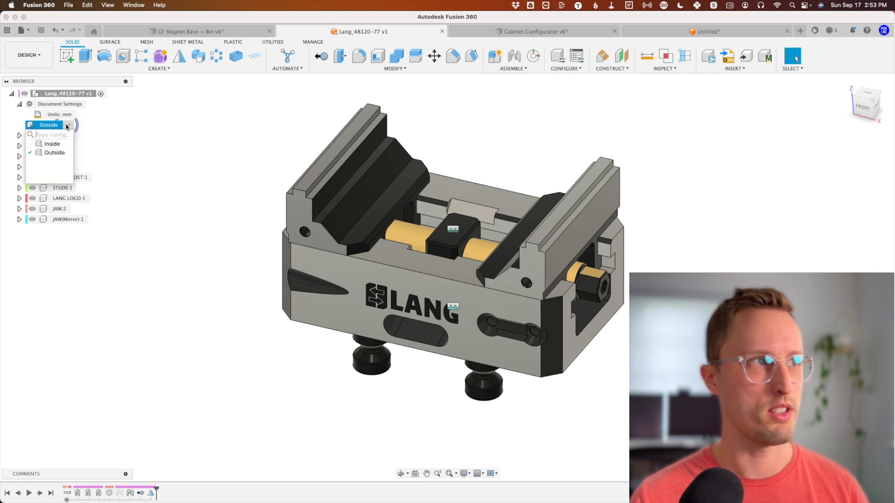
left_click(52, 143)
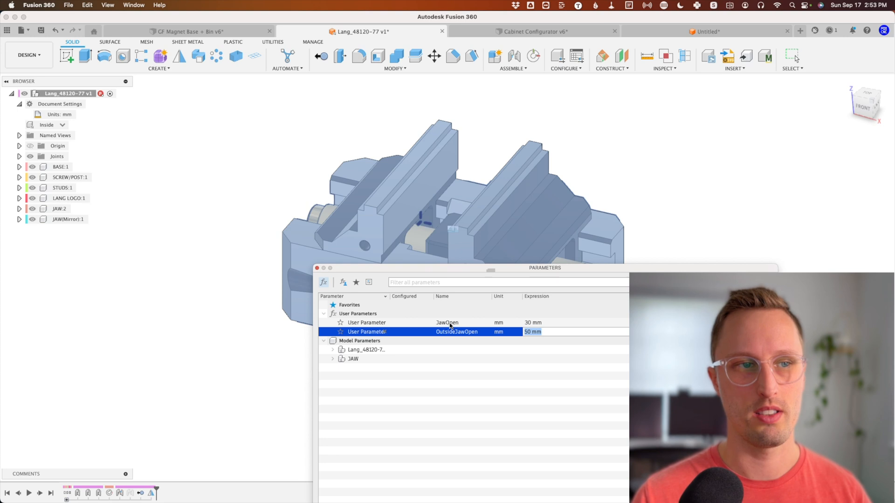
mouse_move(584, 272)
type("JawOpen")
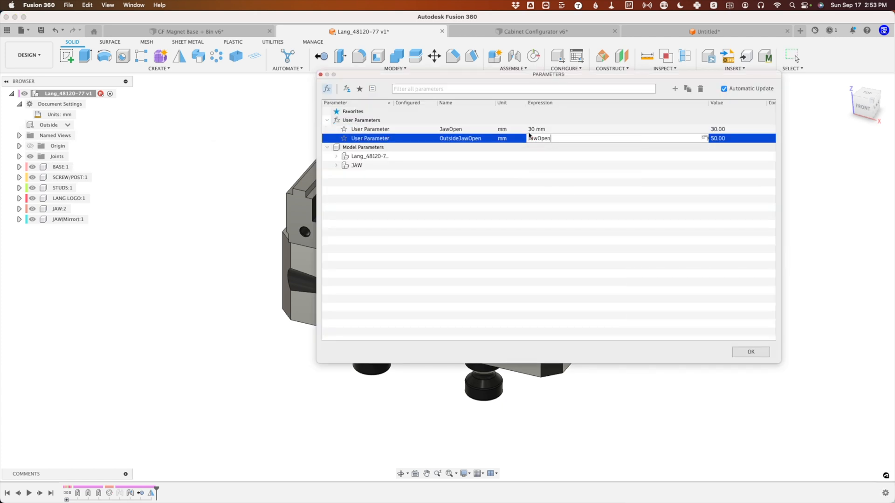
Step: Confirm the edited OutsideJawOpen expression in Change Parameters
left_click(750, 351)
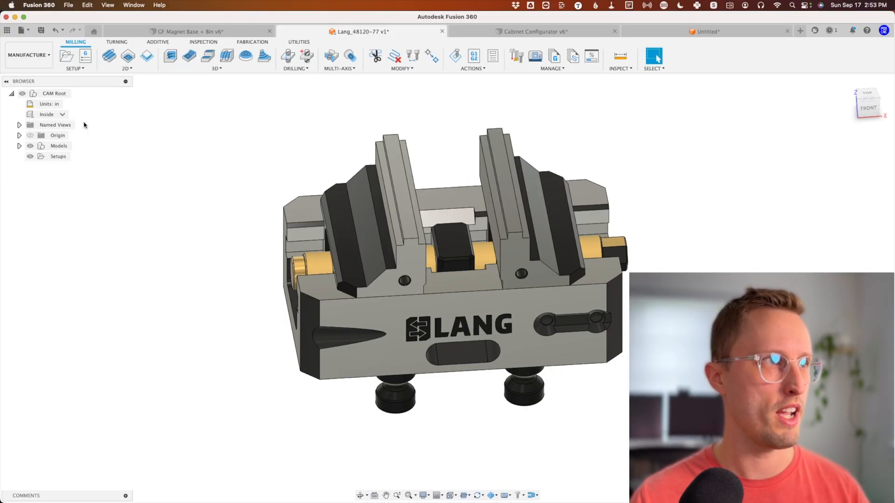
Step: Switch the machining model to the Outside jaw configuration
left_click(53, 114)
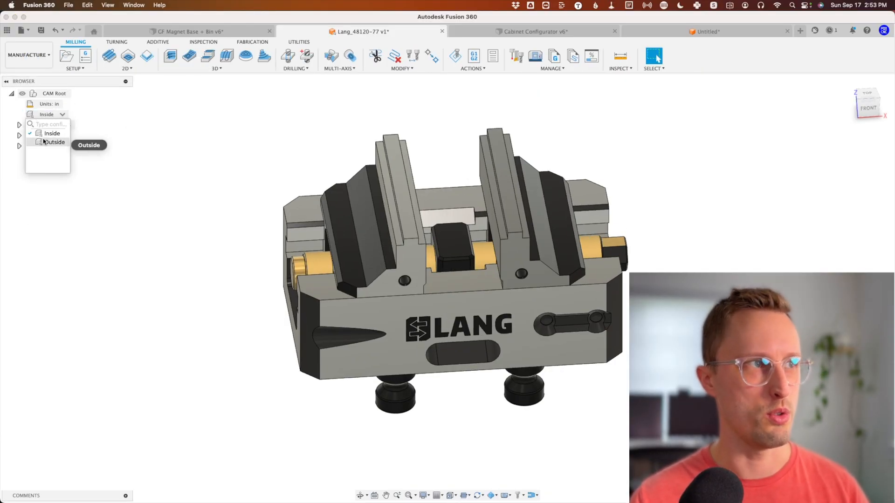
left_click(54, 142)
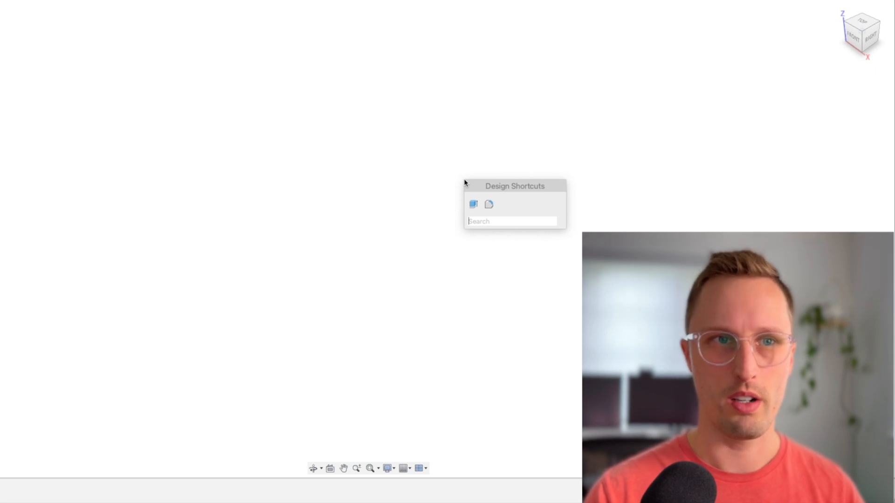
Step: Search 'INSERT' in Design Shortcuts and start Insert Derive
type("INSERT")
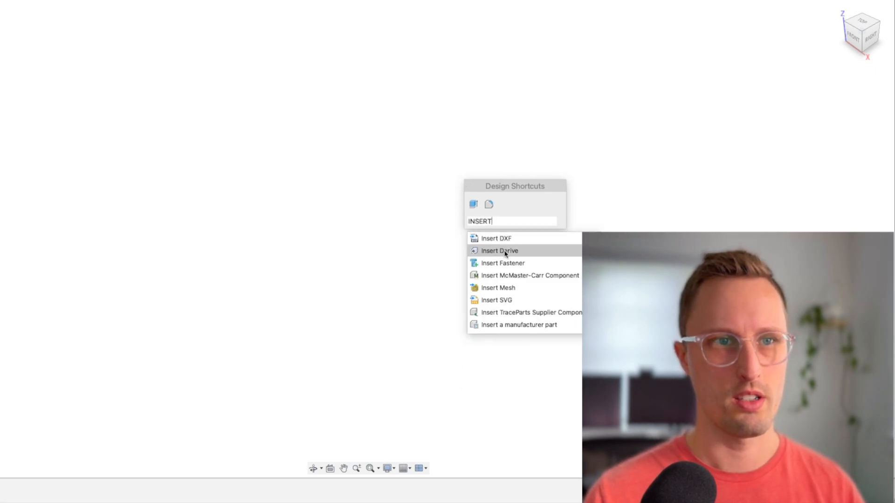
left_click(499, 251)
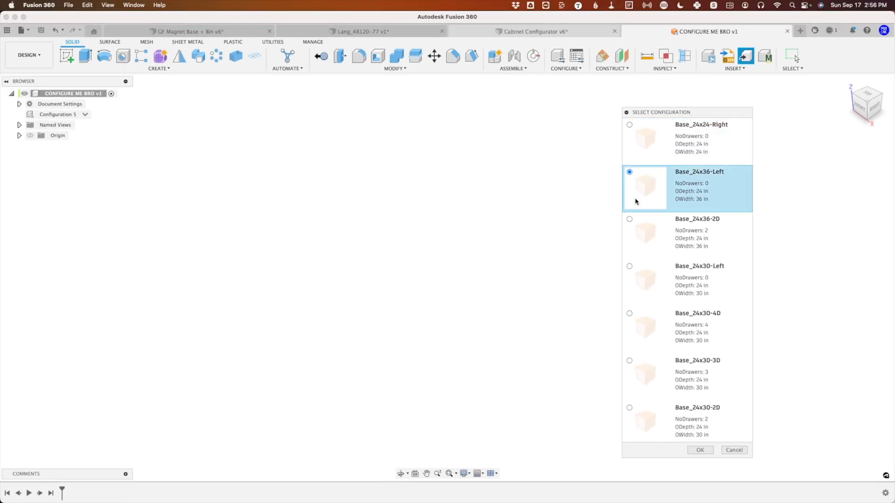
mouse_move(673, 242)
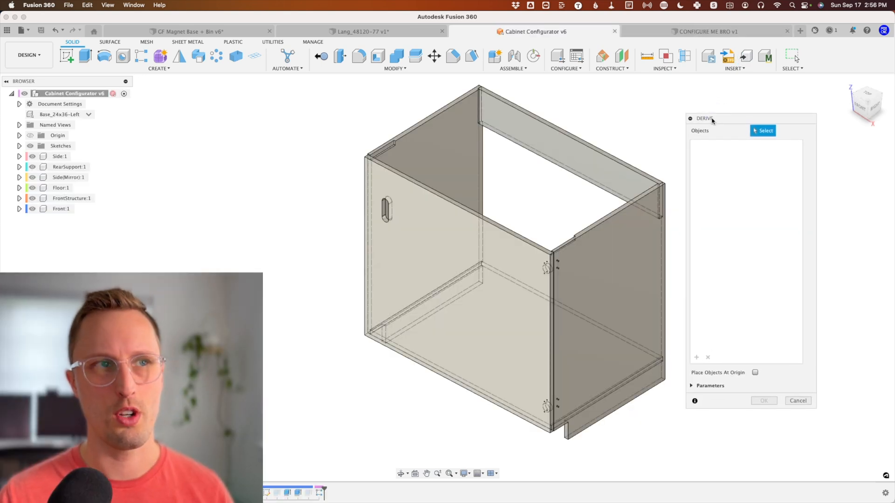
mouse_move(523, 308)
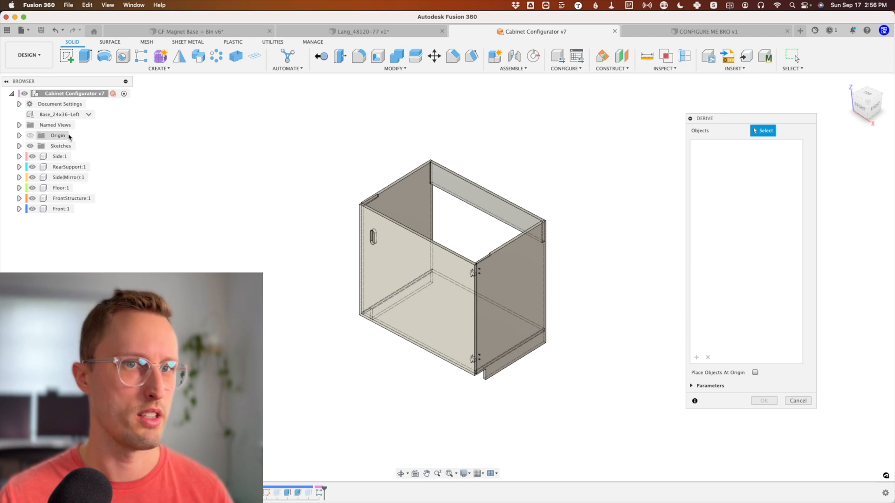
Step: Derive the Cabinet Configurator root and return to the CONFIGURE ME BRO design
left_click(71, 94)
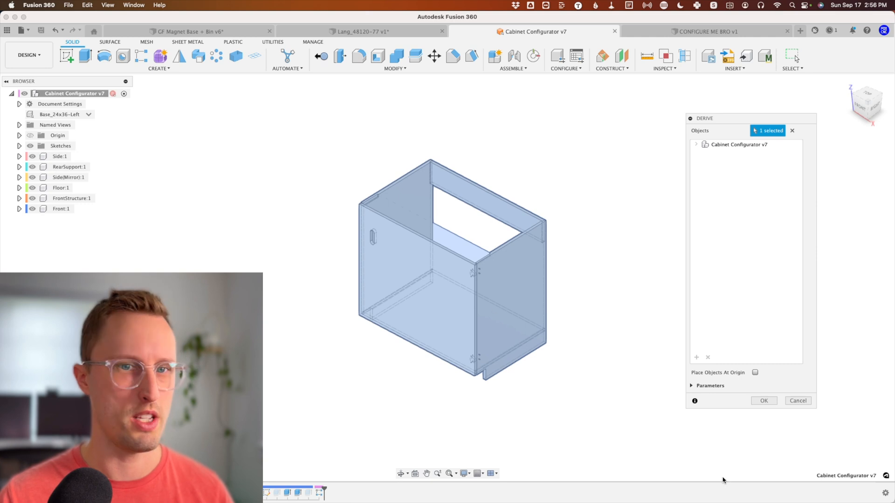
left_click(763, 401)
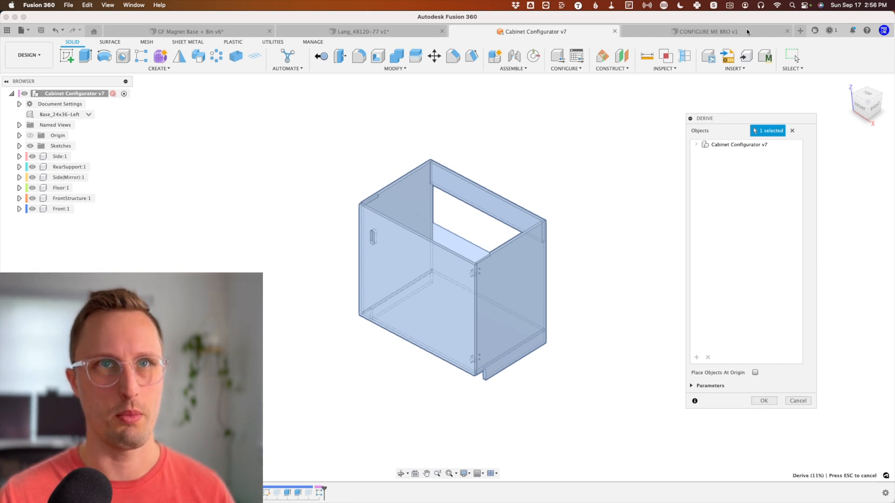
left_click(707, 31)
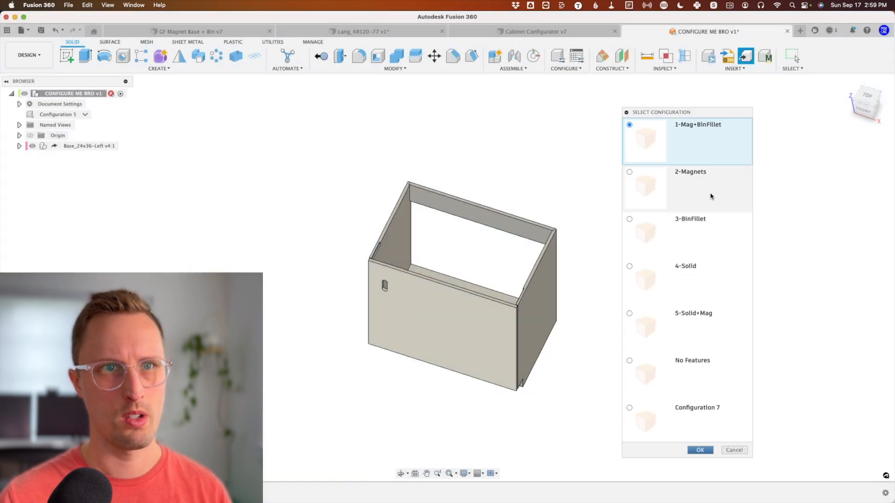
Step: Derive GRID:1 and GF Bin Parametric in 4-Solid, then open the configuration table
left_click(629, 266)
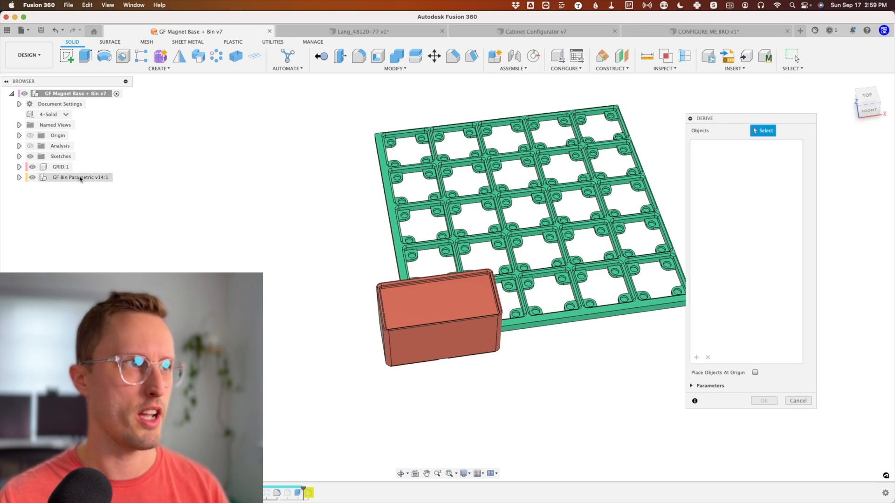
left_click(763, 401)
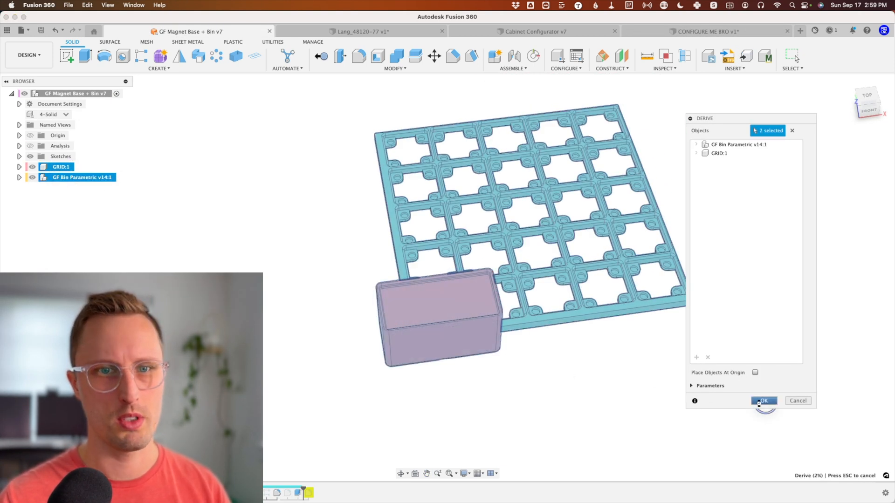
left_click(762, 400)
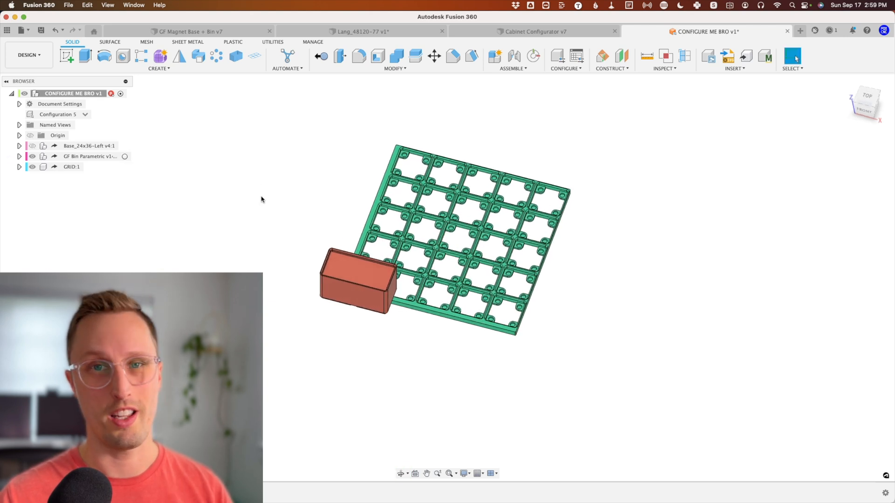
mouse_move(557, 56)
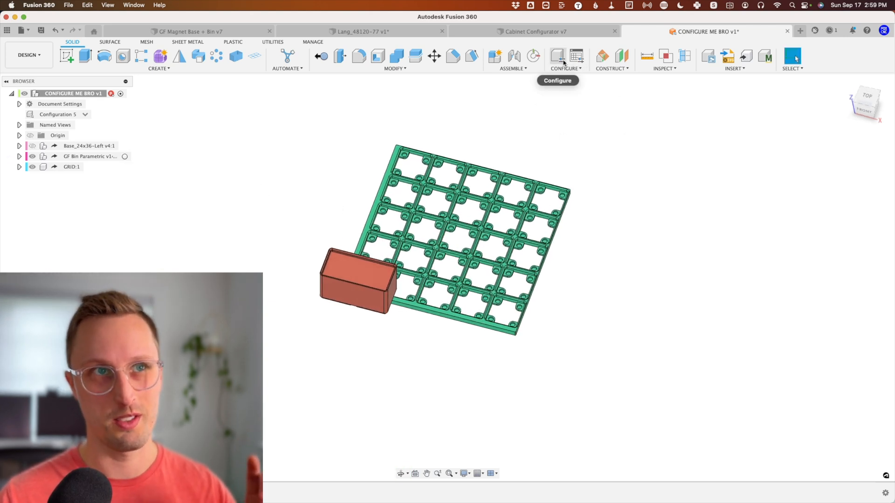
left_click(563, 56)
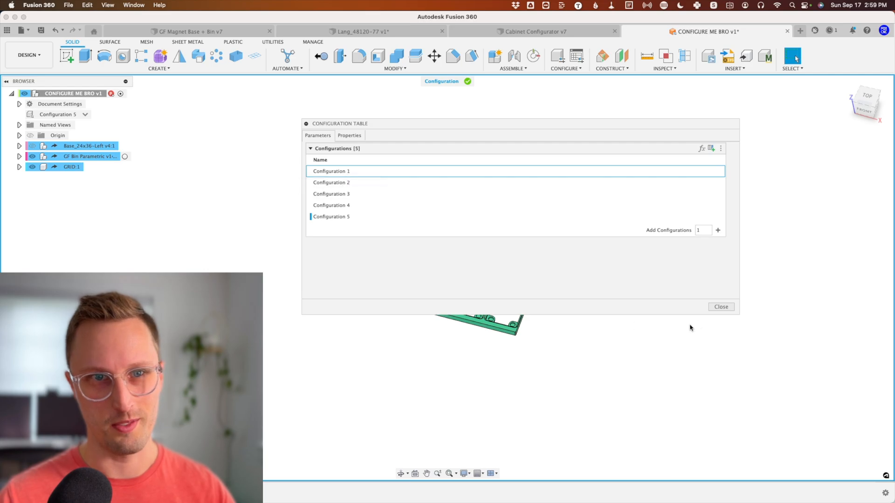